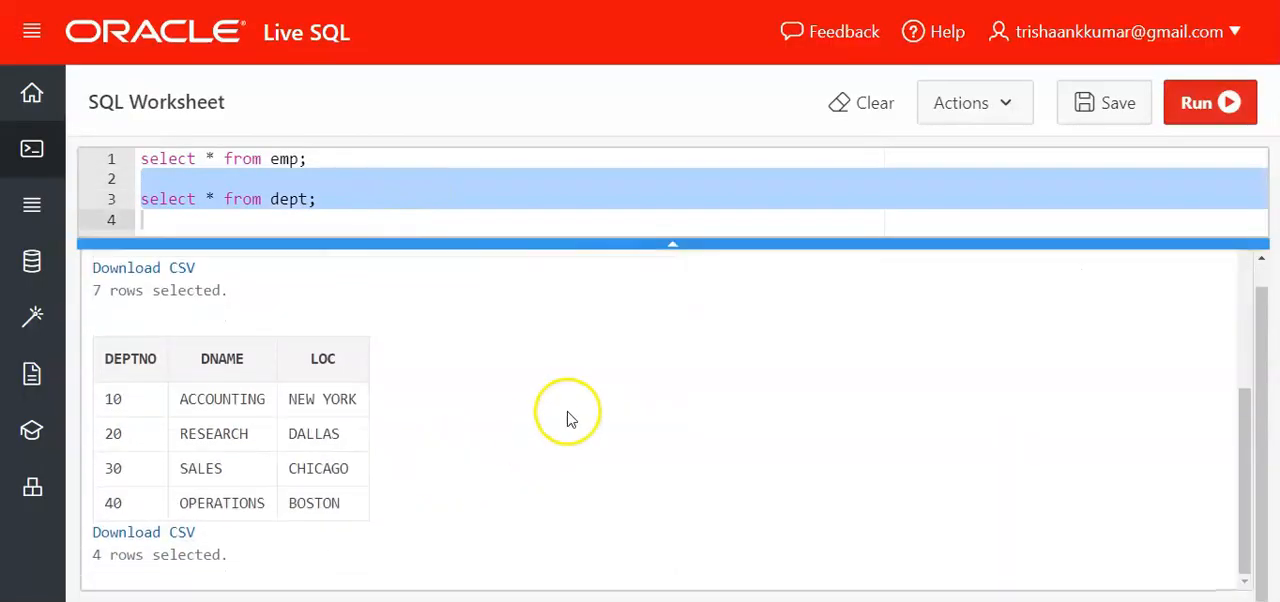
pyautogui.moveTo(358, 508)
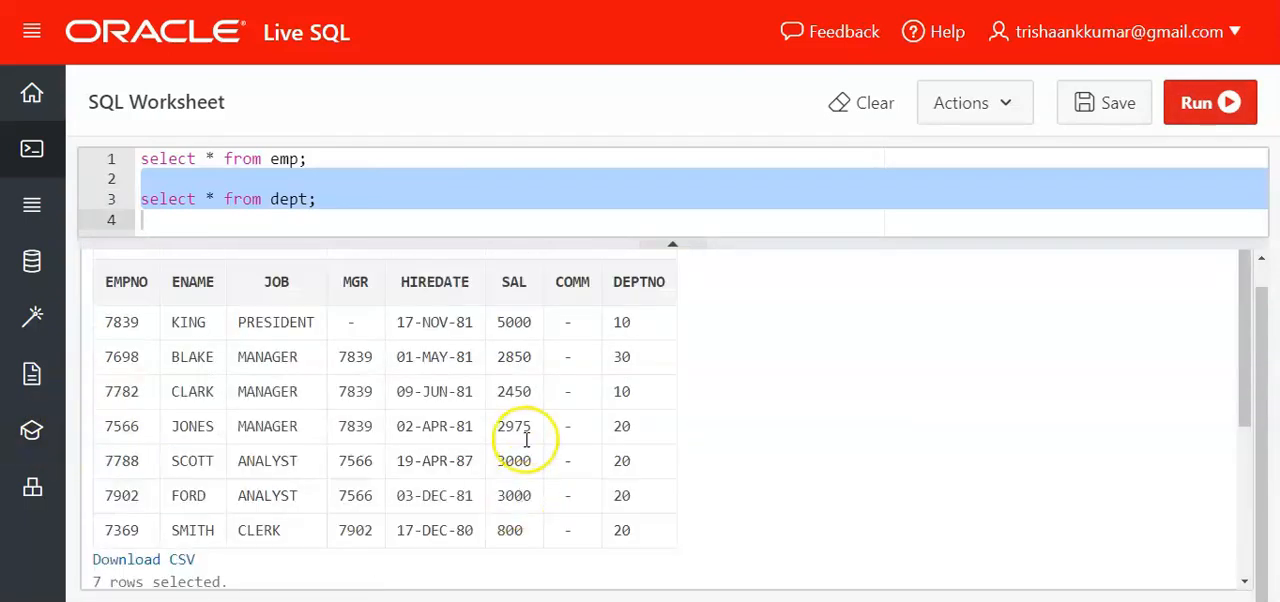
pyautogui.moveTo(616, 281)
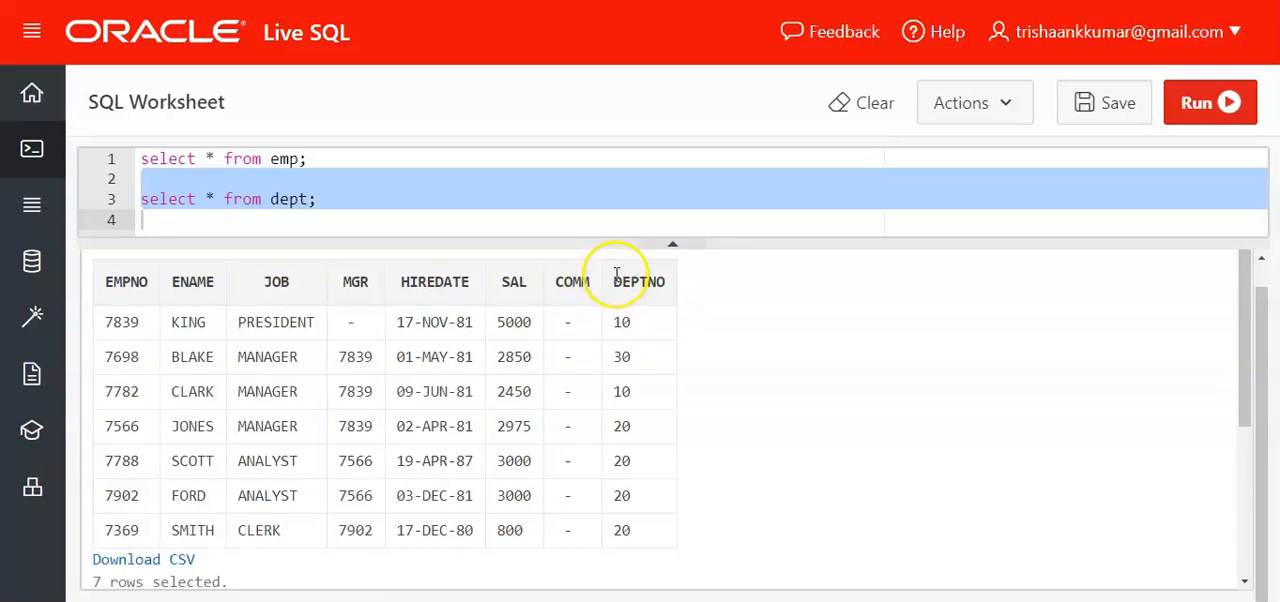
# - Review the DEPTNO column of the EMP results and the DNAME column of the DEPT results
pyautogui.click(638, 281)
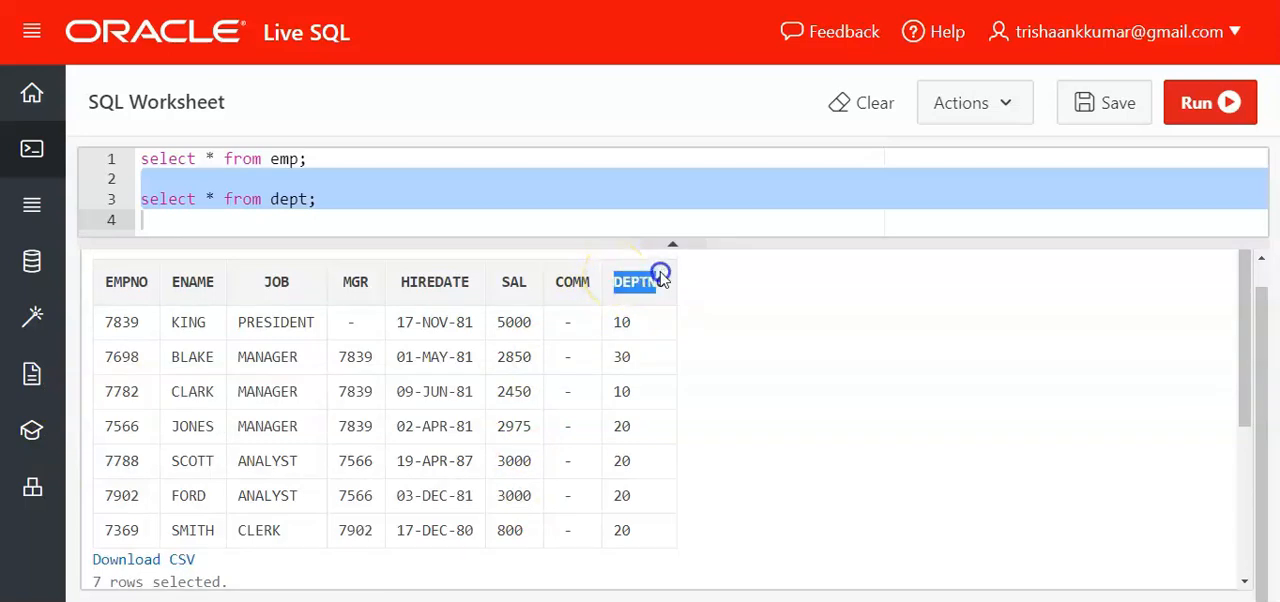
pyautogui.moveTo(885, 413)
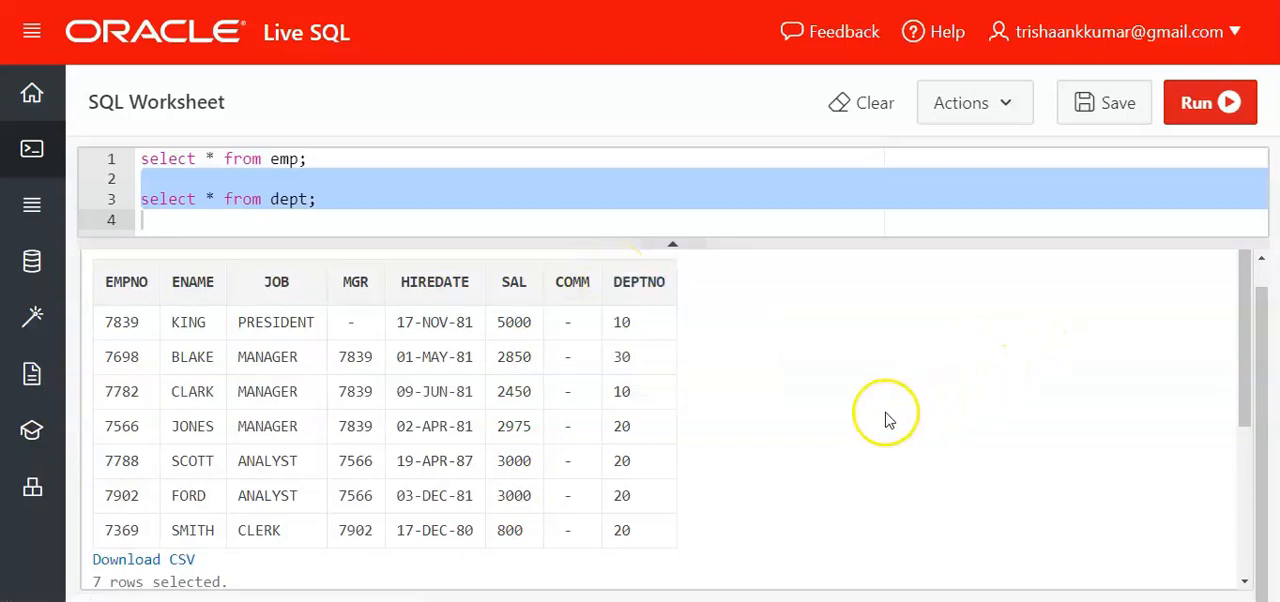
pyautogui.moveTo(622, 322)
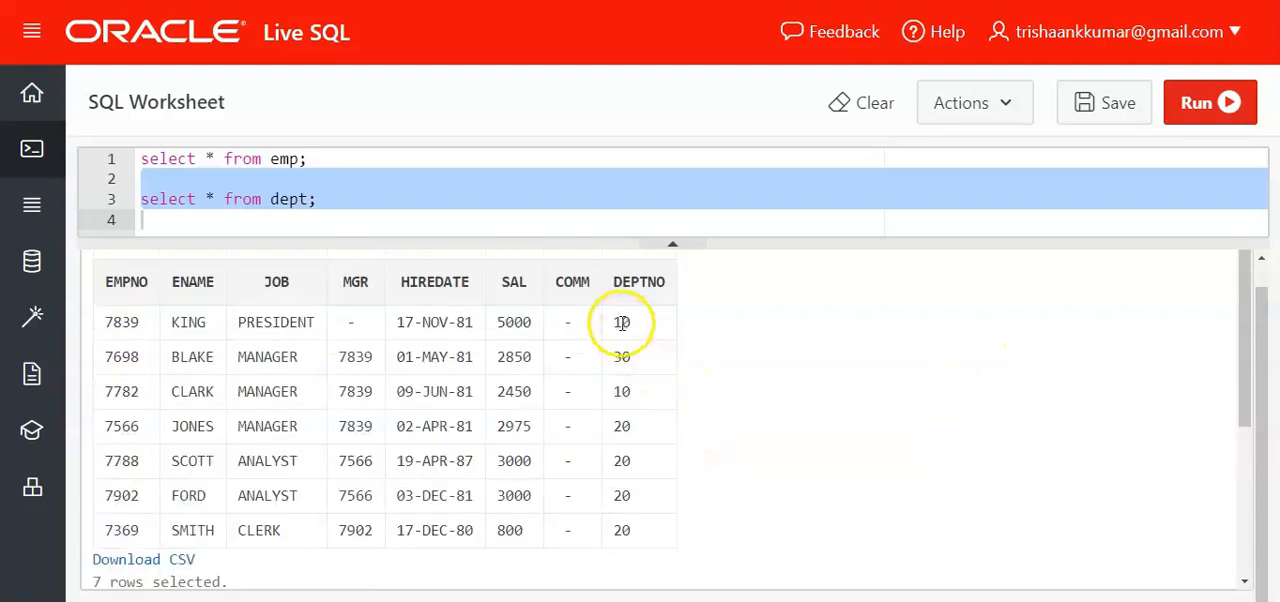
pyautogui.click(637, 281)
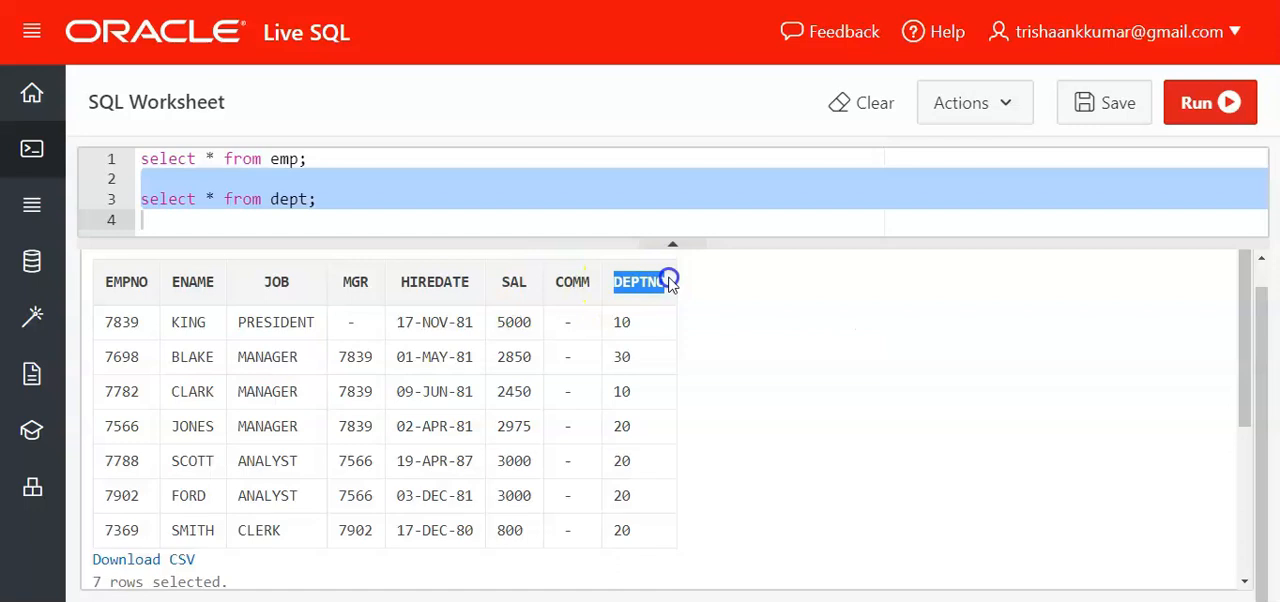
pyautogui.moveTo(707, 474)
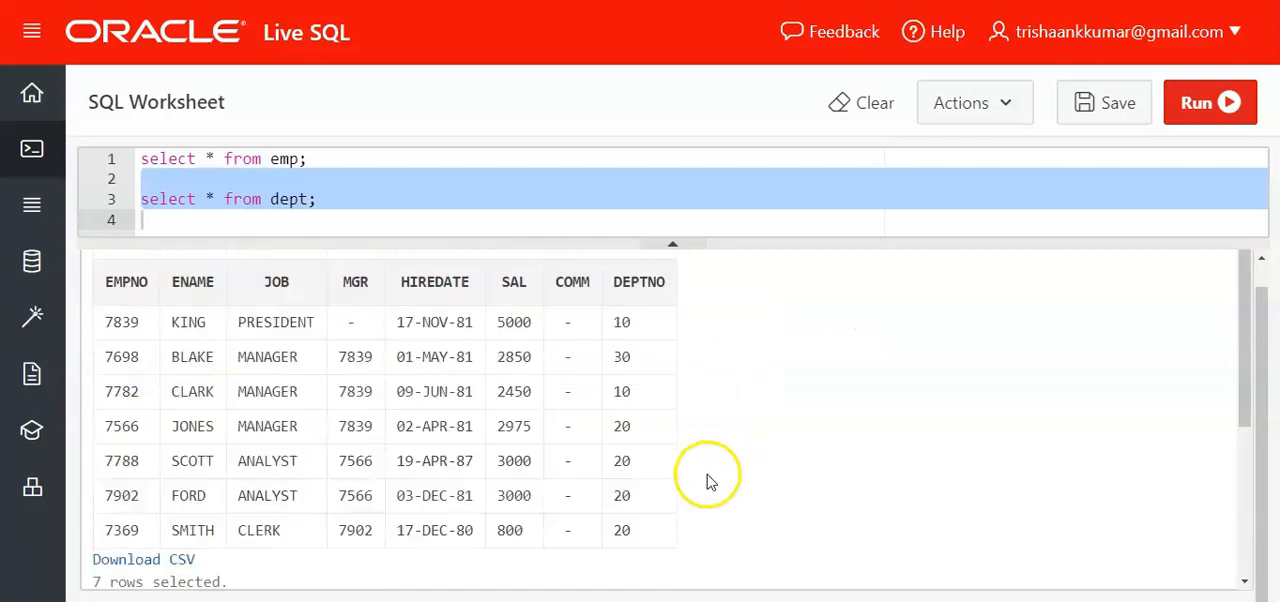
pyautogui.scroll(-3)
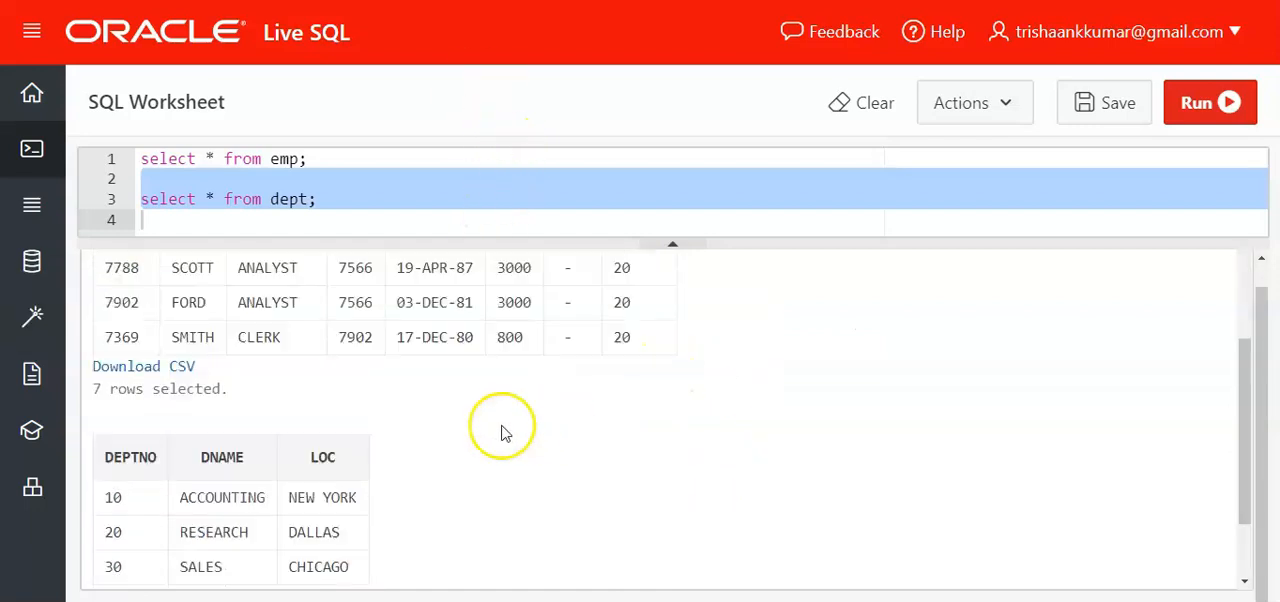
pyautogui.scroll(3)
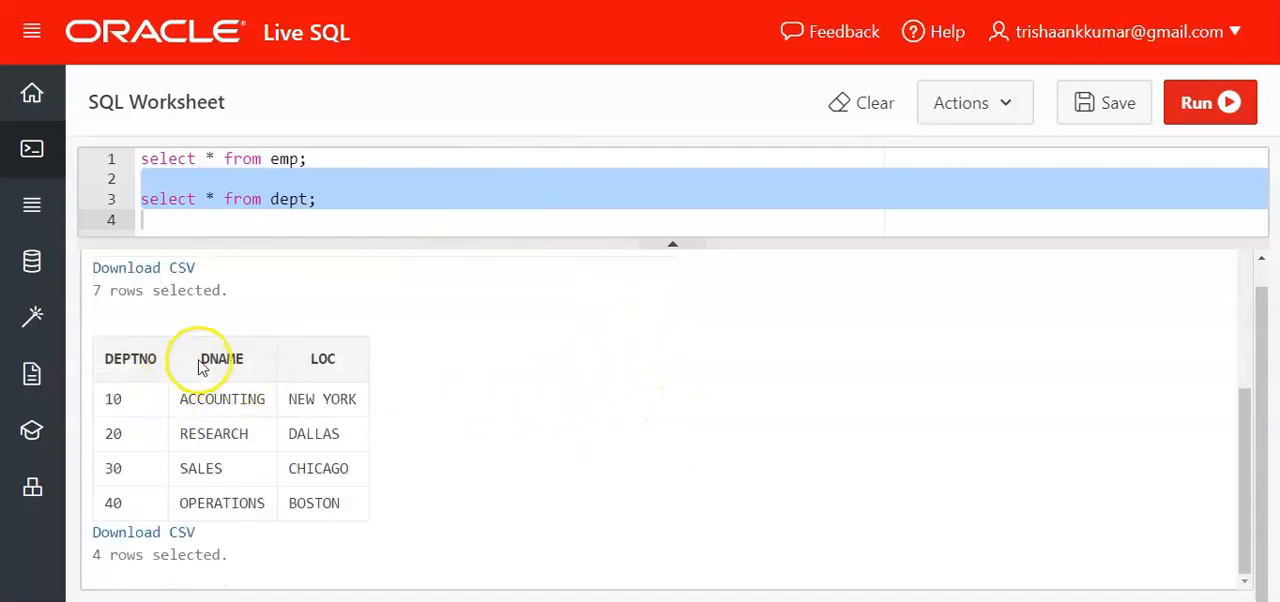
pyautogui.doubleClick(221, 358)
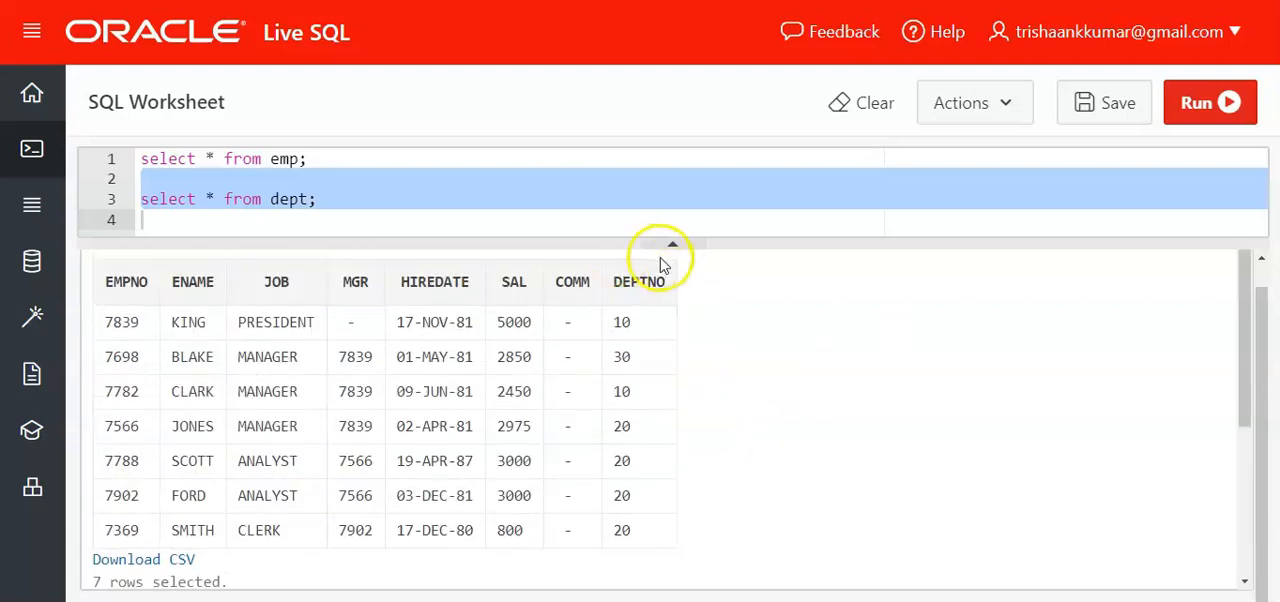
pyautogui.scroll(-3)
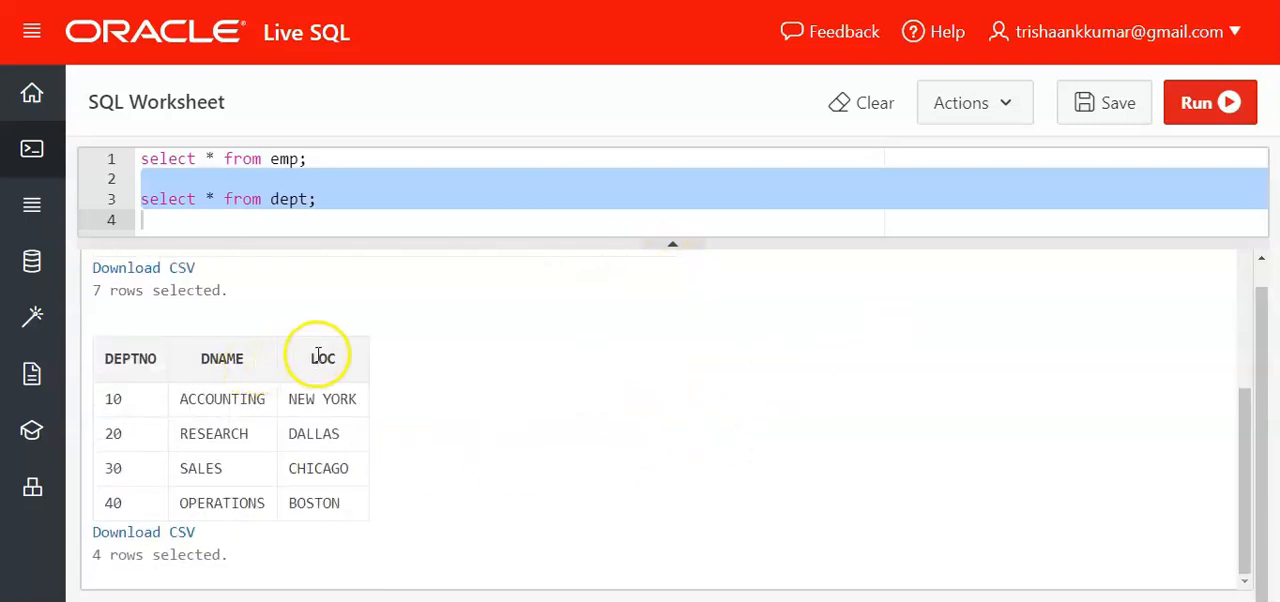
pyautogui.scroll(3)
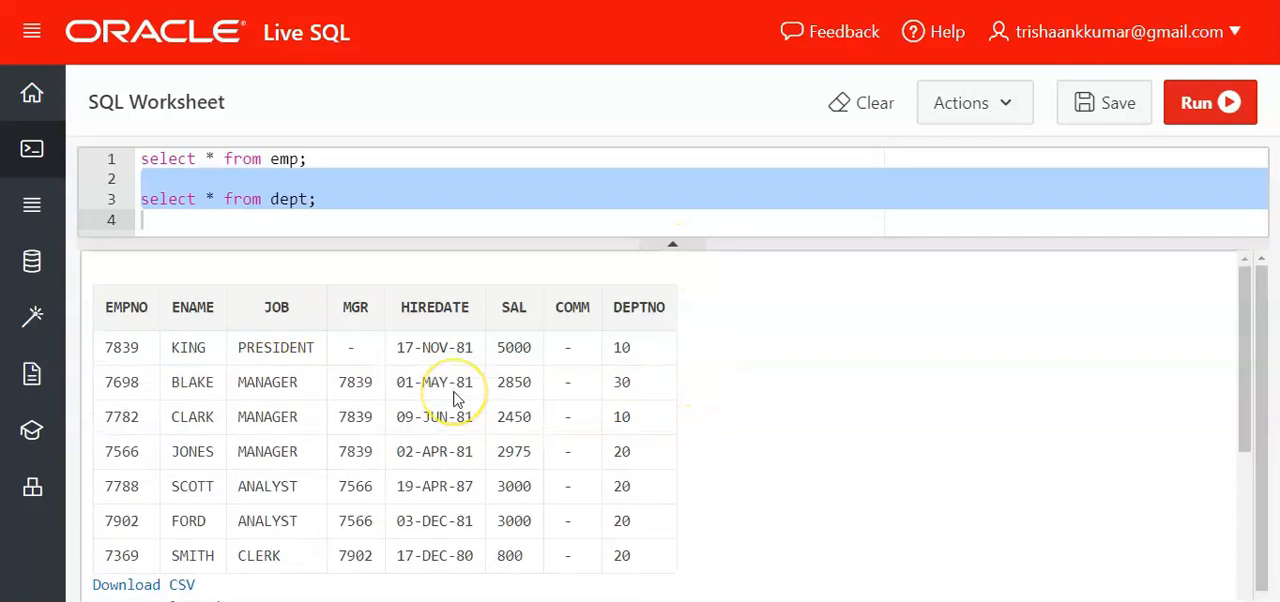
pyautogui.moveTo(640, 355)
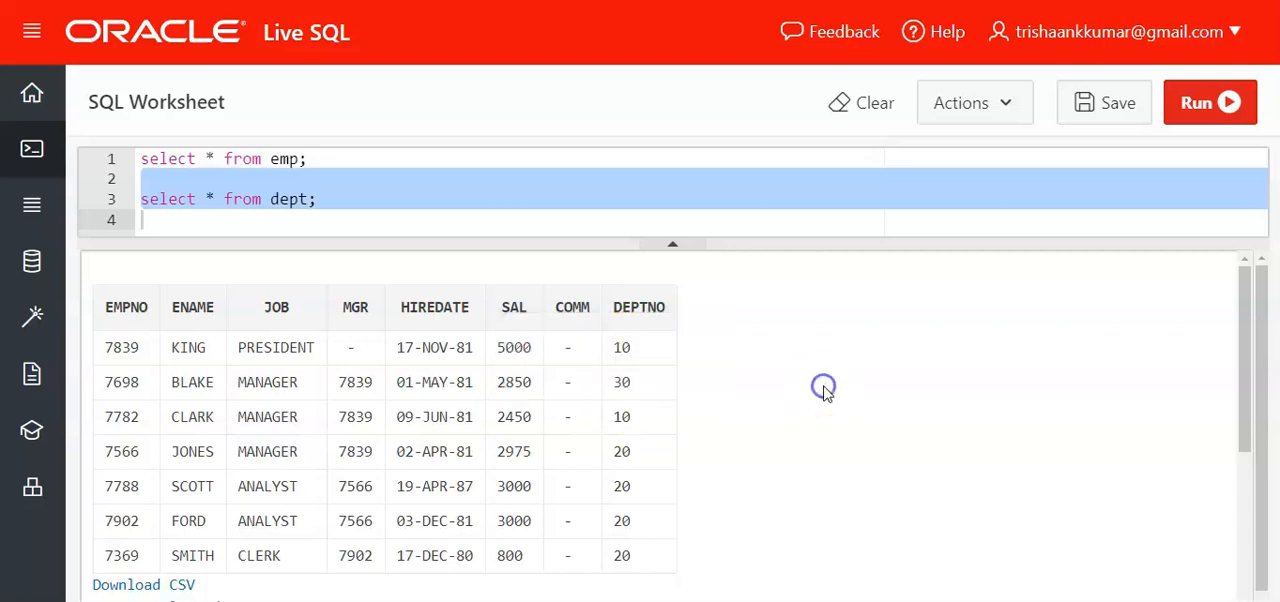
pyautogui.moveTo(648, 350)
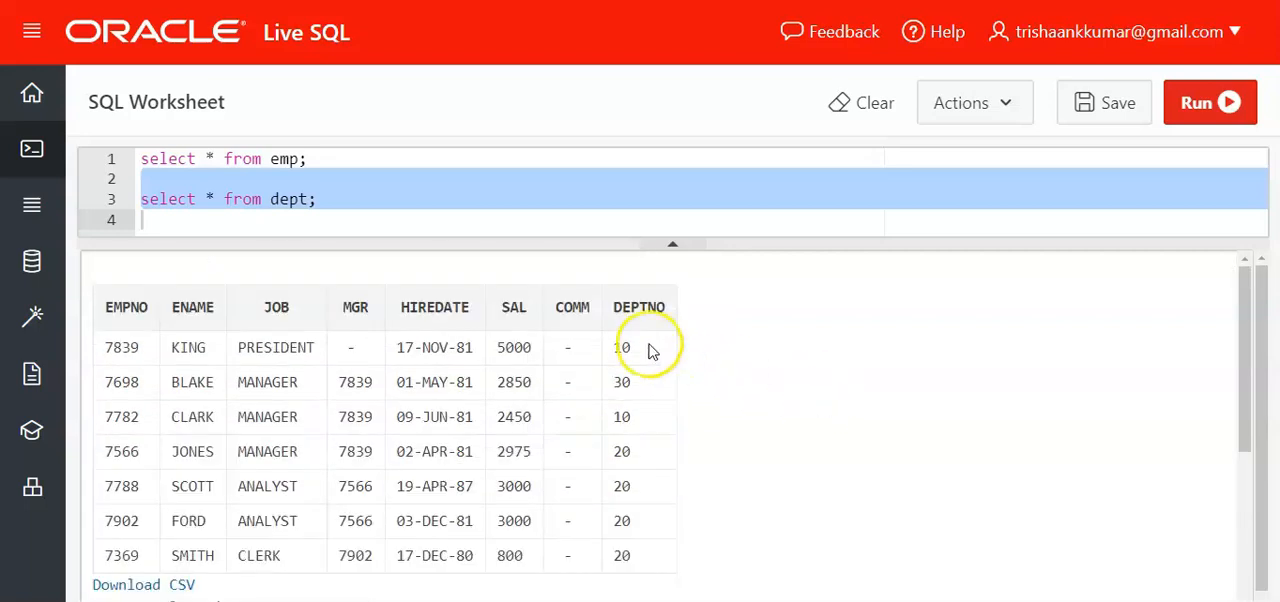
pyautogui.moveTo(362, 372)
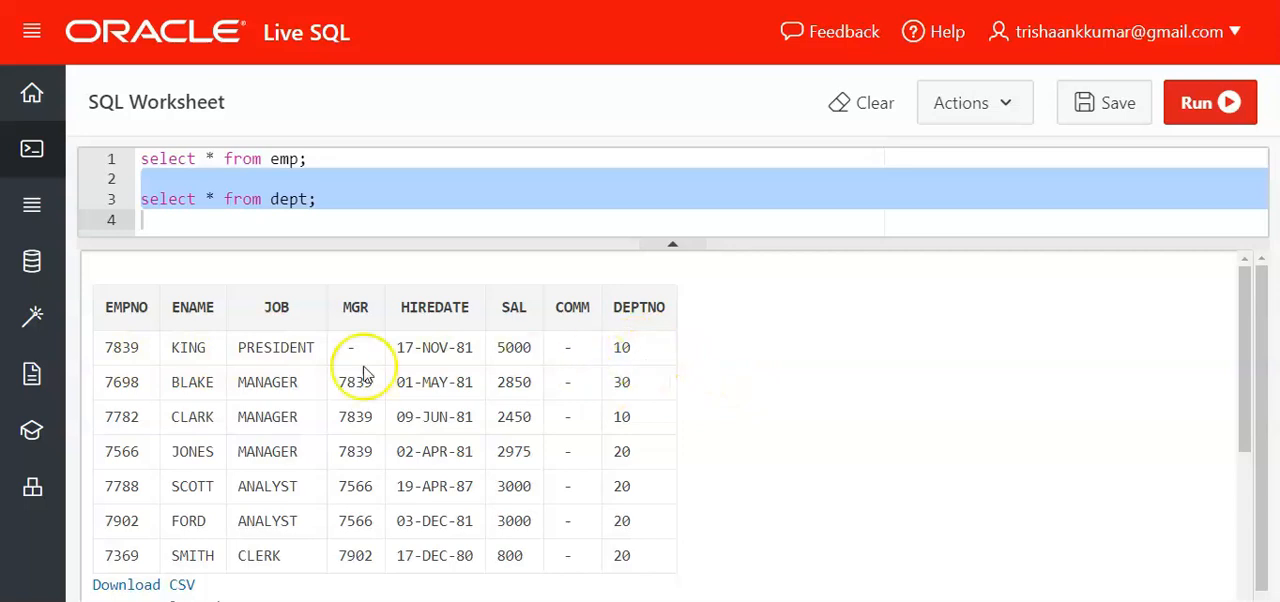
# - Highlight employee KING and scroll through the EMP and DEPT results
pyautogui.doubleClick(187, 347)
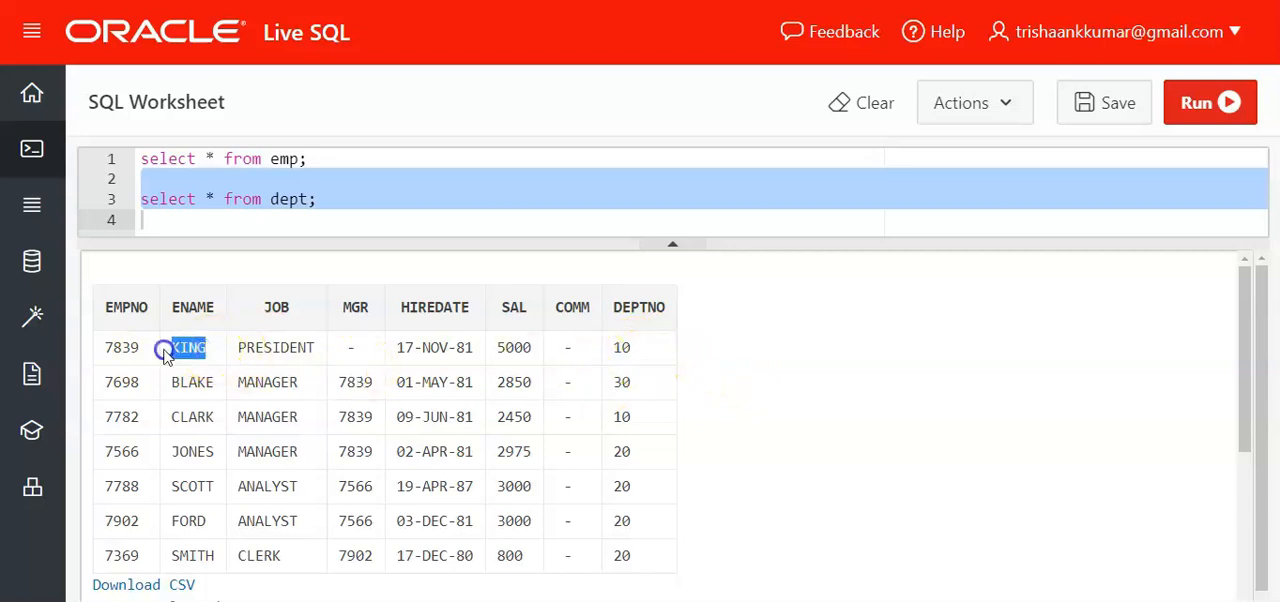
pyautogui.scroll(-3)
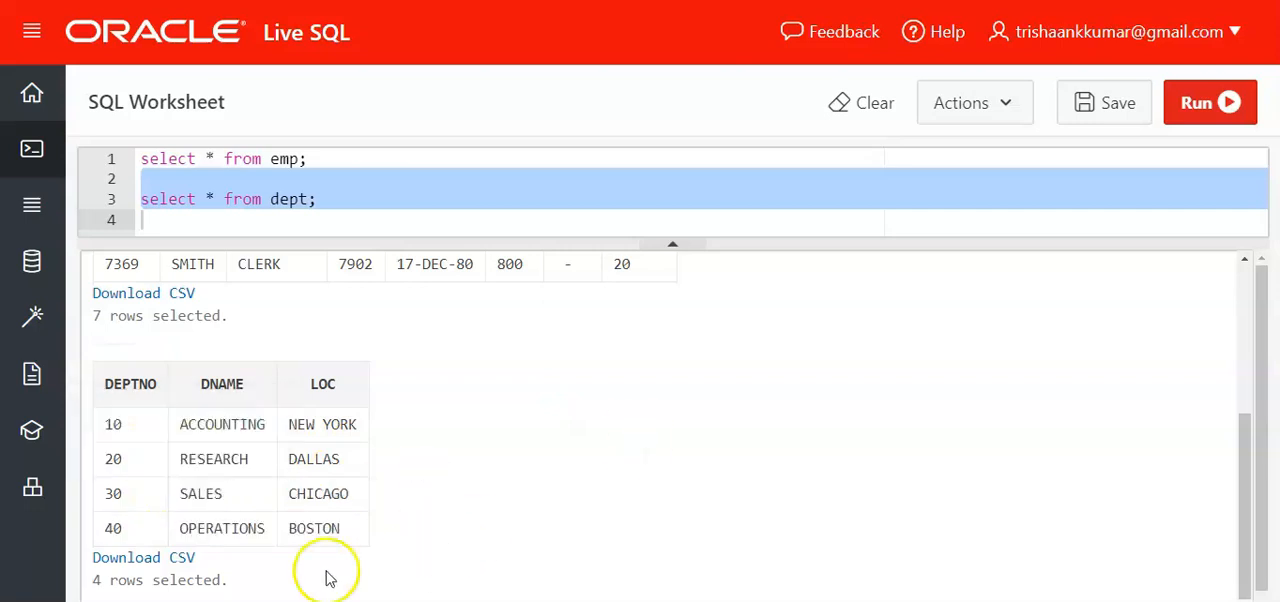
pyautogui.scroll(3)
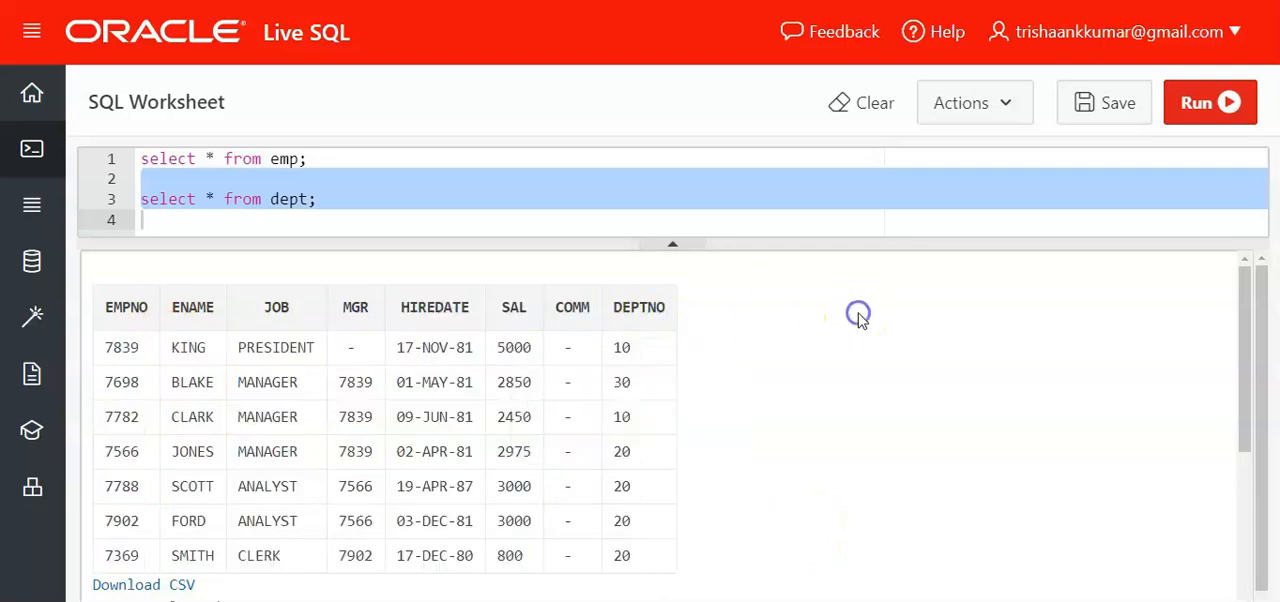
pyautogui.moveTo(705, 322)
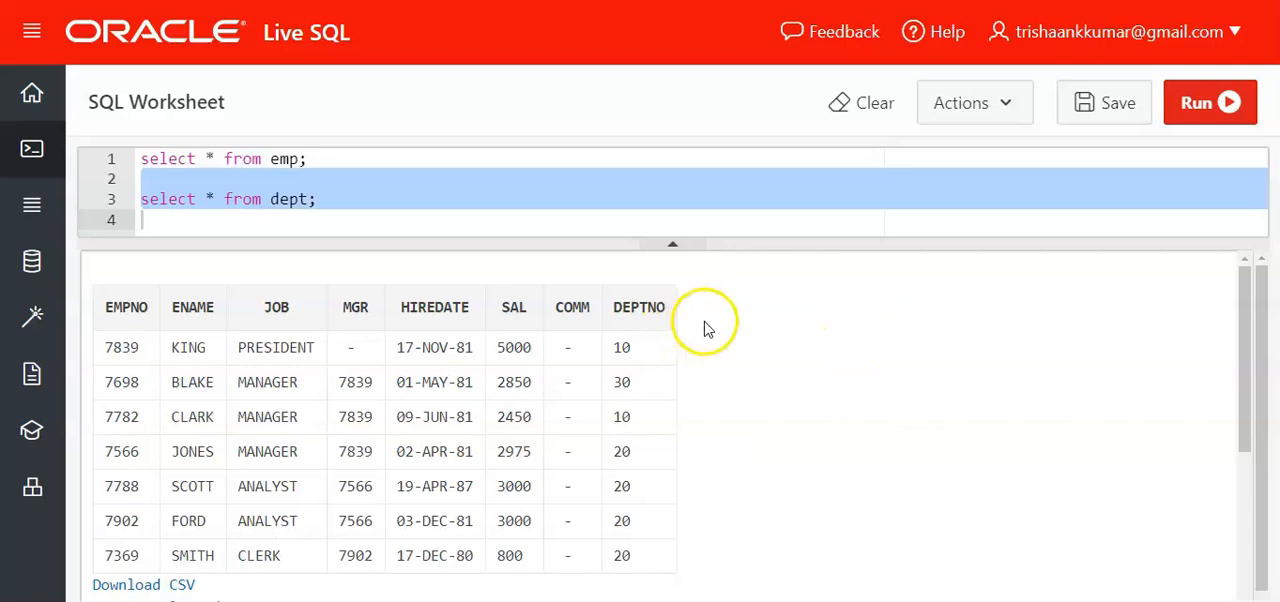
pyautogui.scroll(-3)
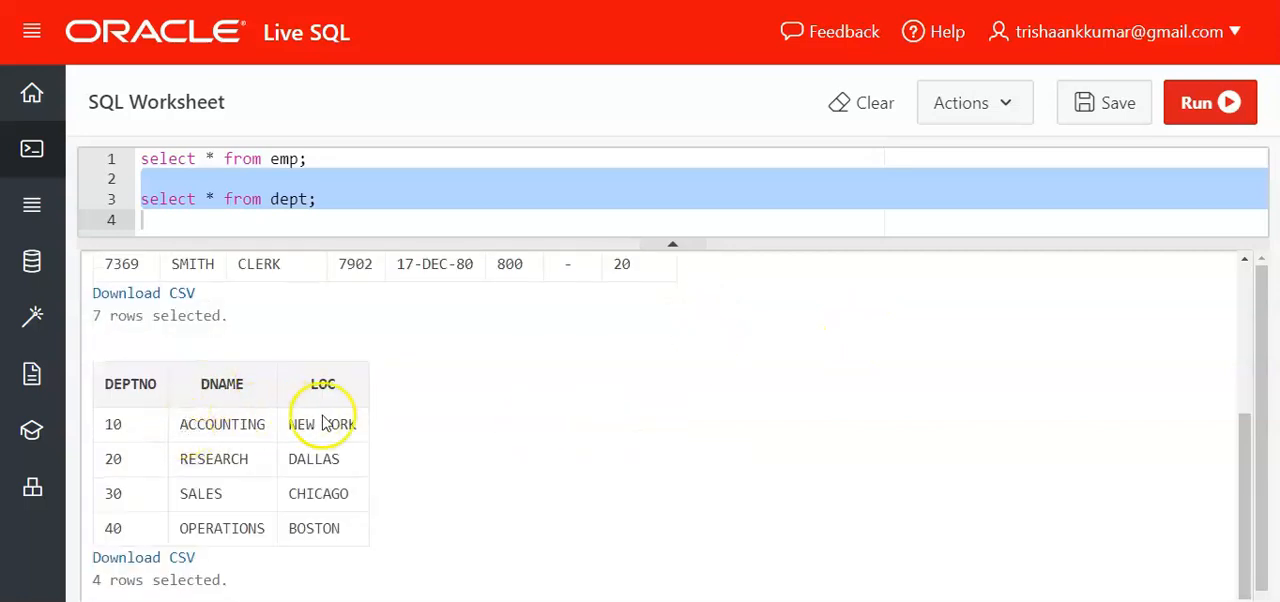
pyautogui.scroll(3)
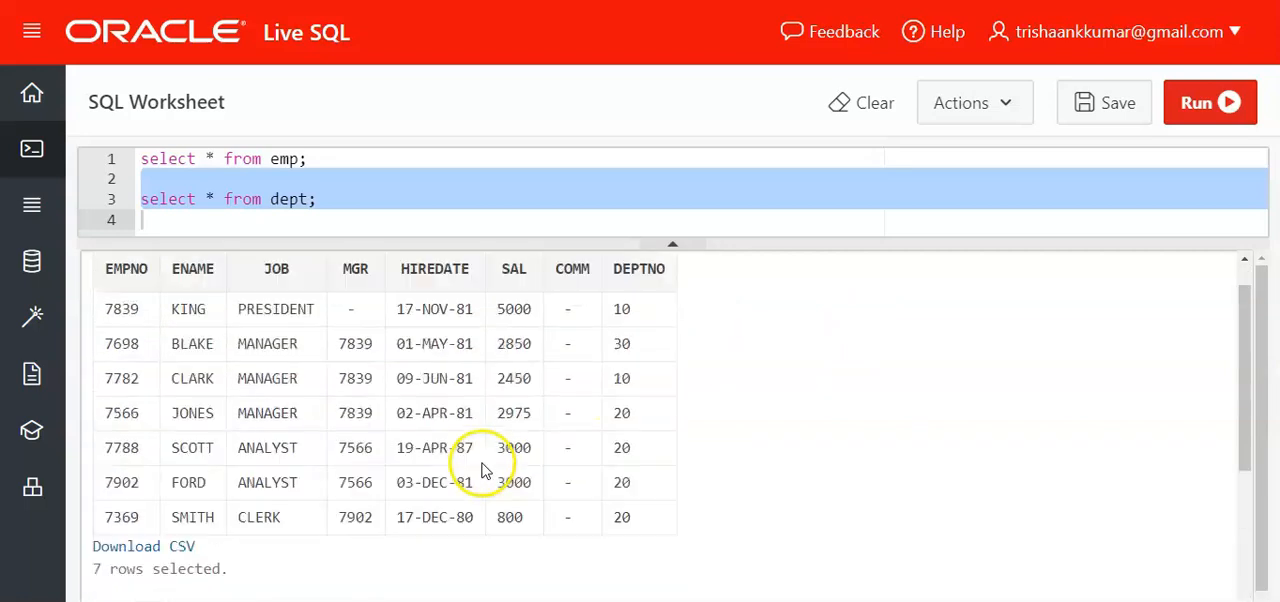
pyautogui.scroll(-3)
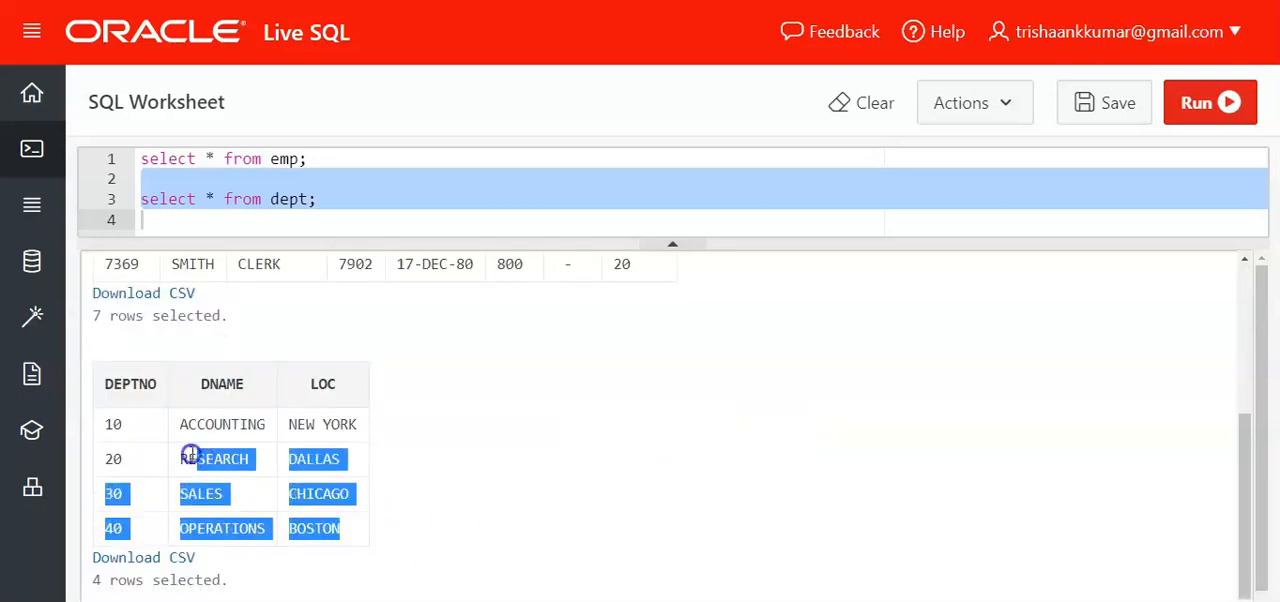
pyautogui.scroll(3)
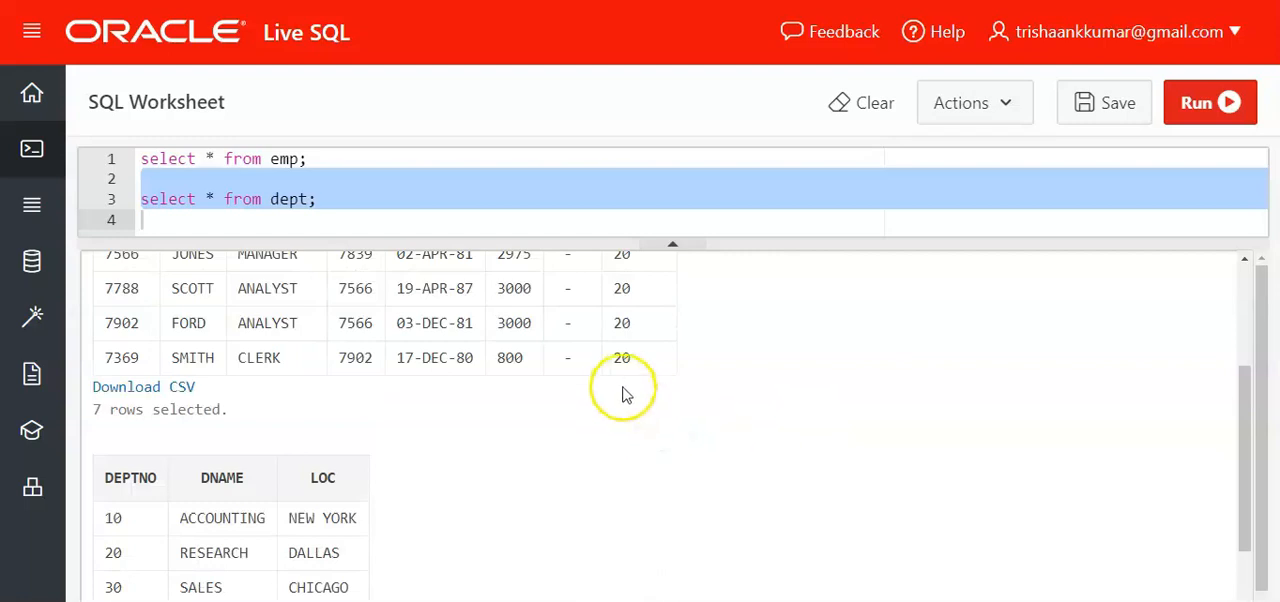
pyautogui.scroll(-3)
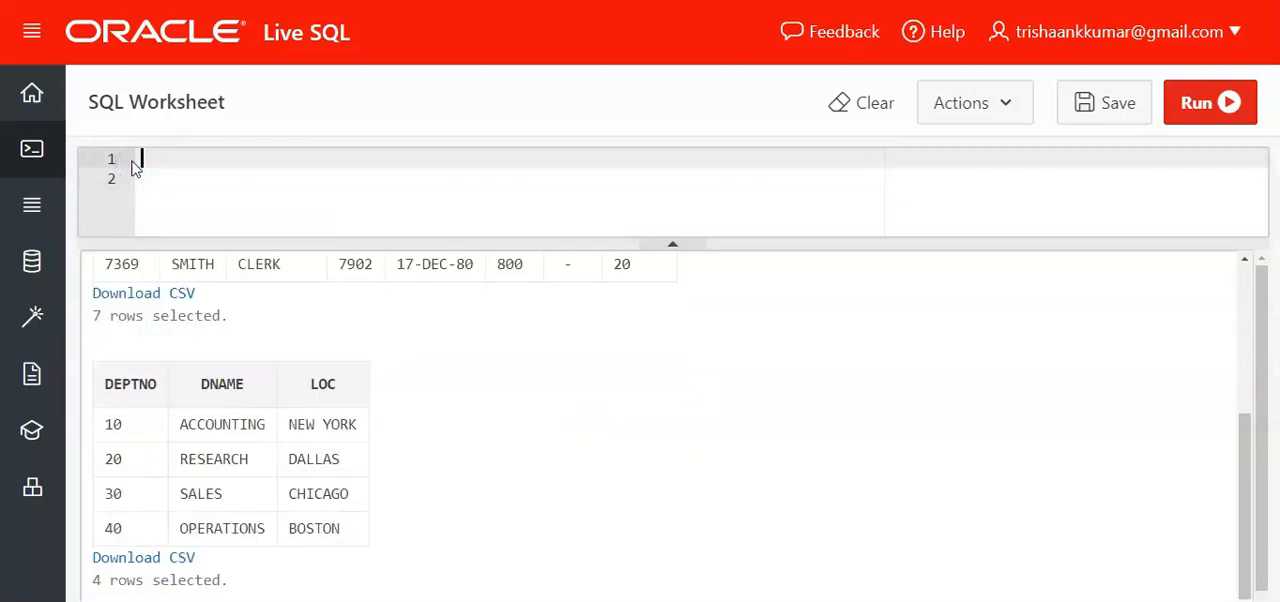
# - Write 'select ename,d.deptno,e.sal,dname,loc' from emp e cross join dept d
pyautogui.write('select ename')
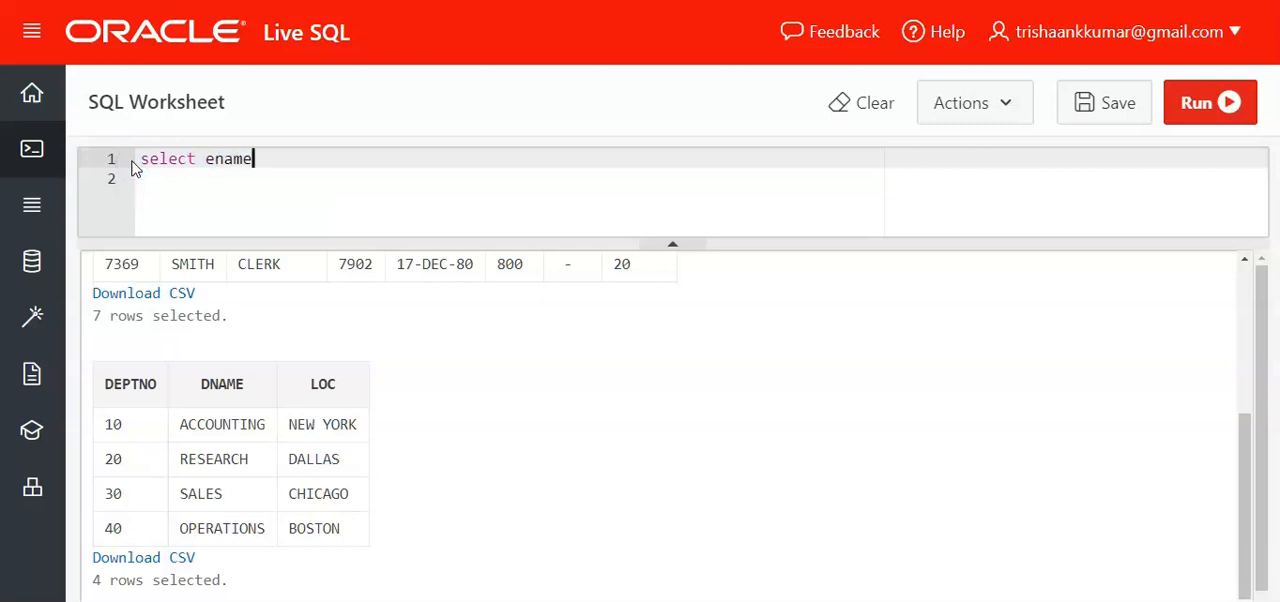
pyautogui.write(',d.deptno,e.')
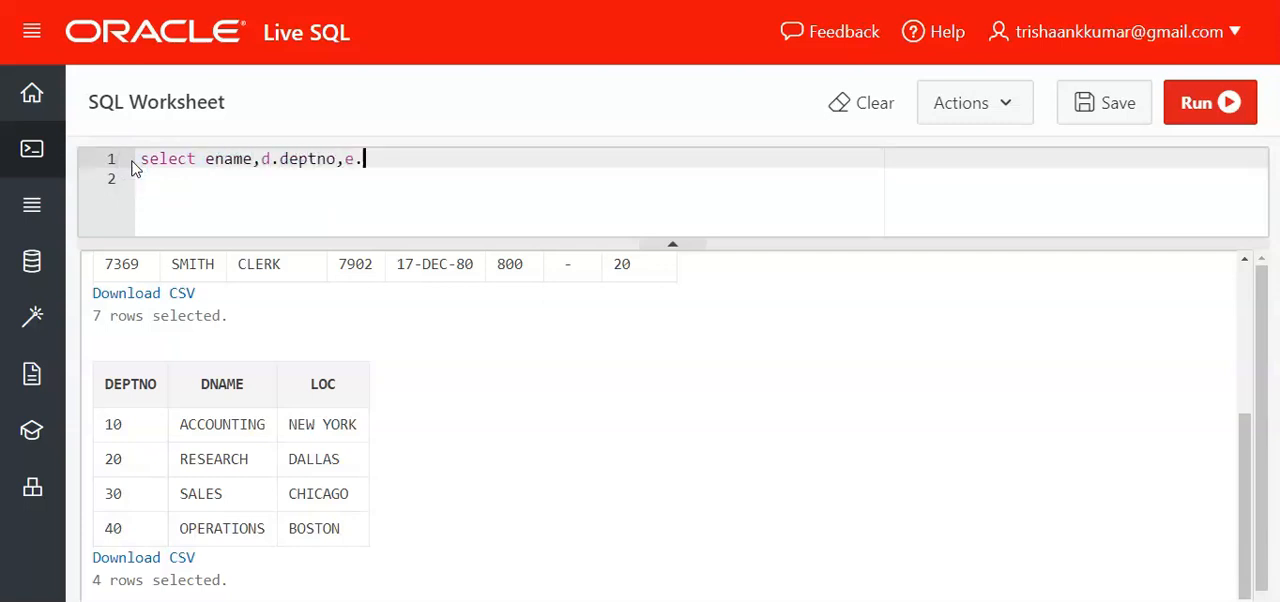
pyautogui.write('sal,dname,loc')
pyautogui.click(509, 179)
pyautogui.write('from emp')
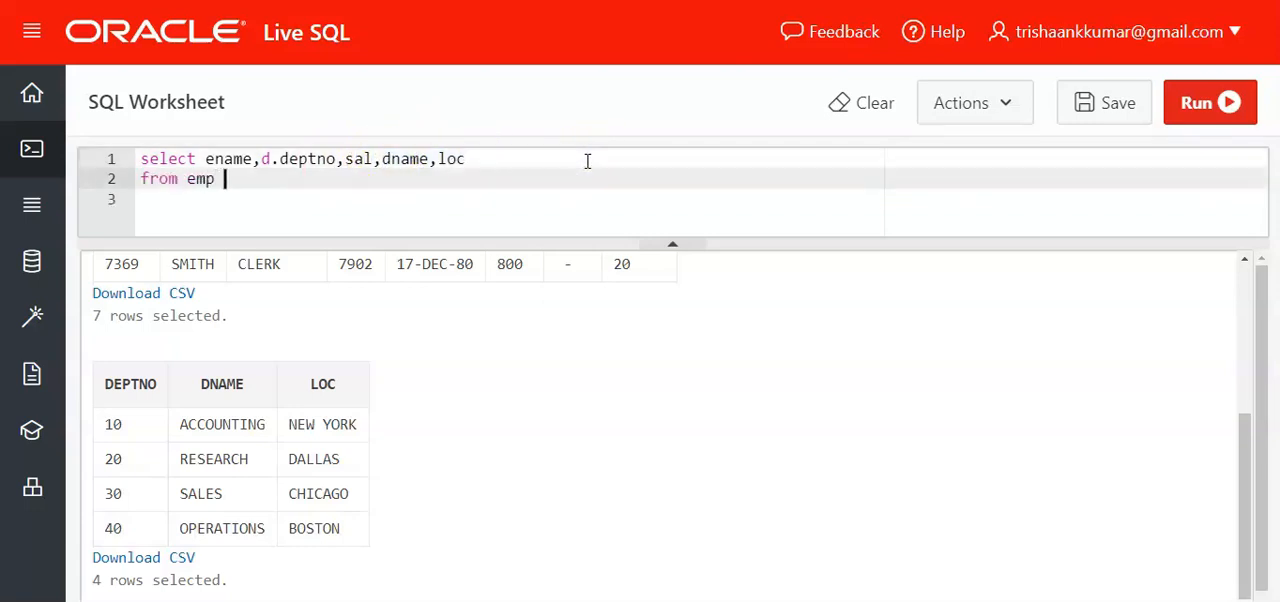
pyautogui.write('e')
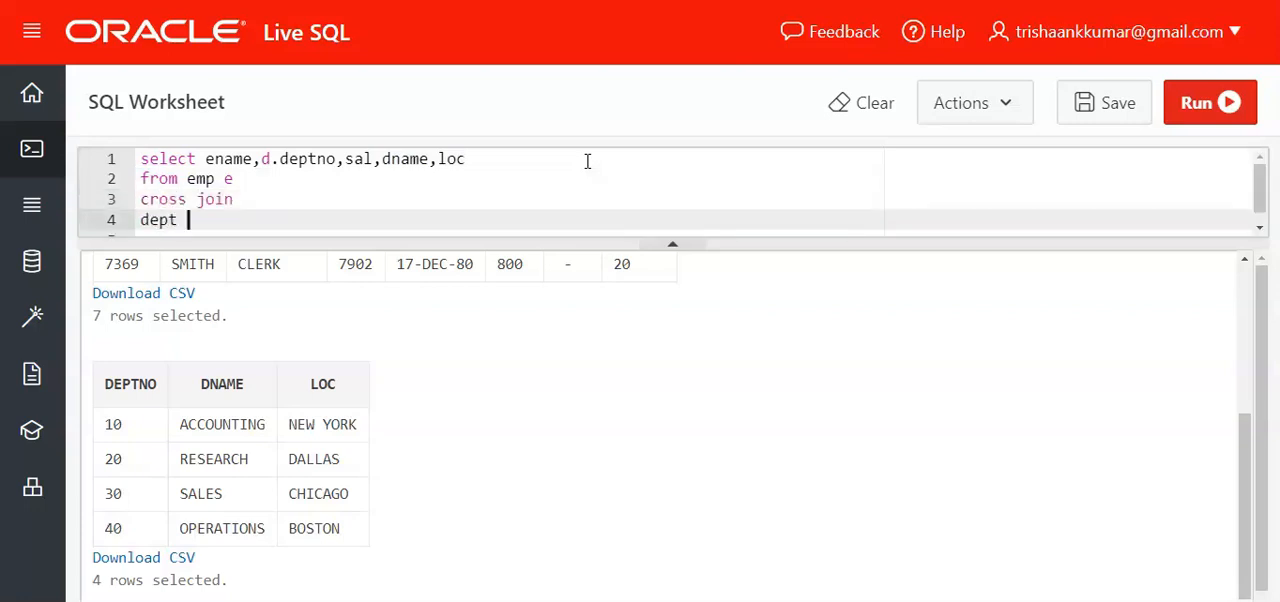
pyautogui.write('d;')
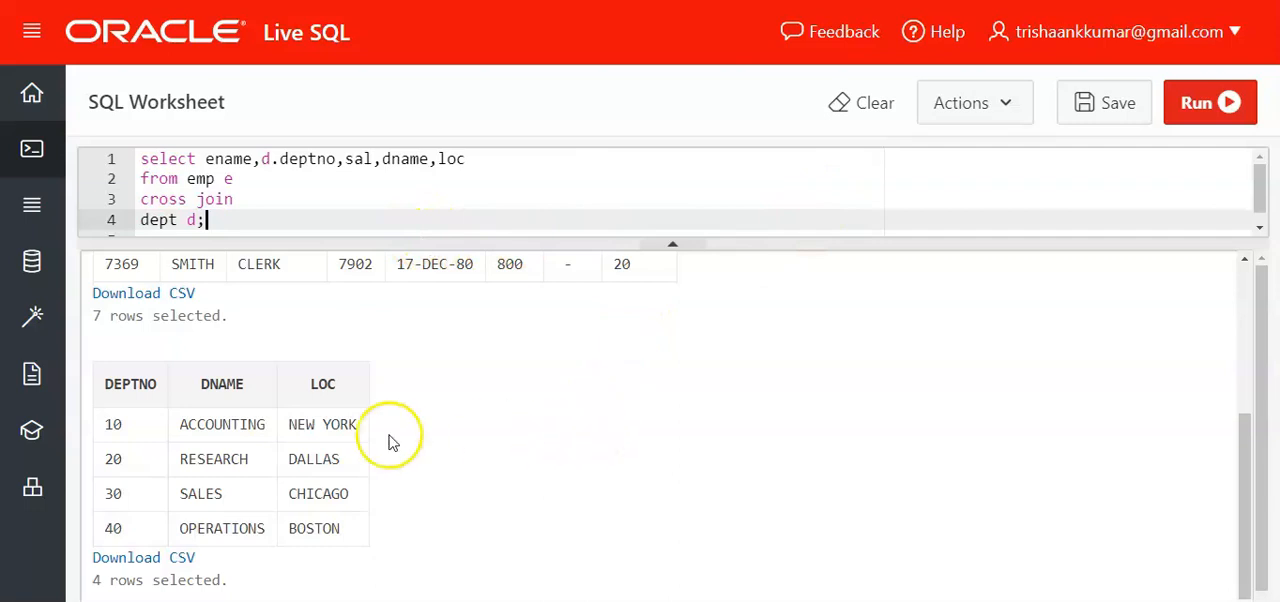
pyautogui.moveTo(185, 305)
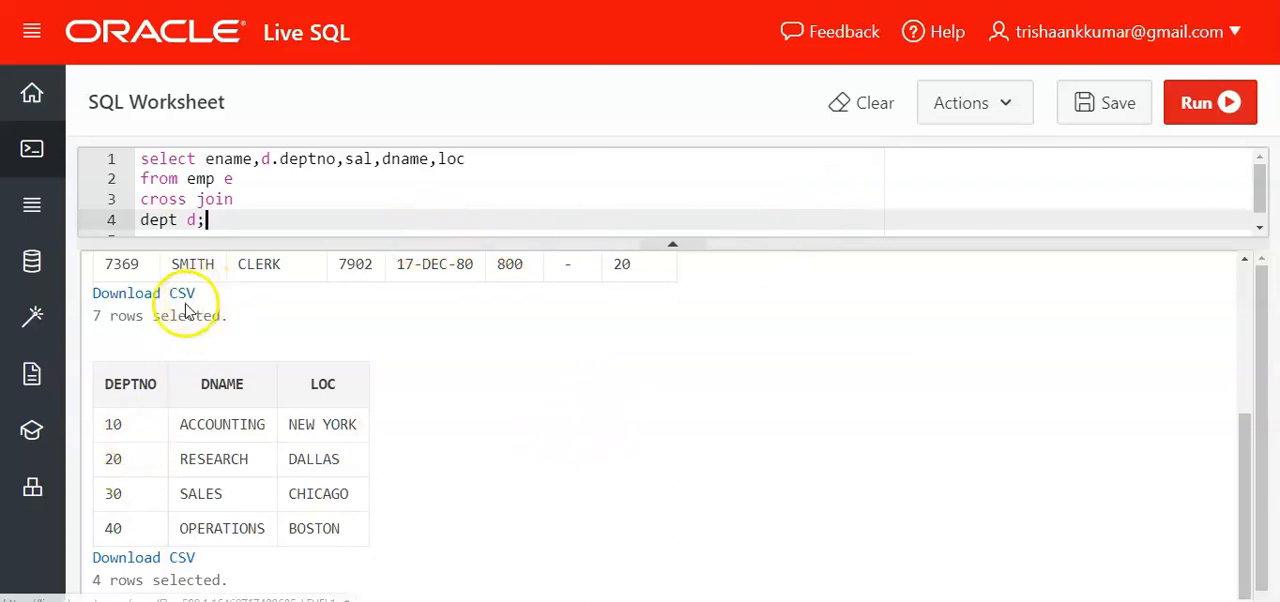
pyautogui.doubleClick(160, 315)
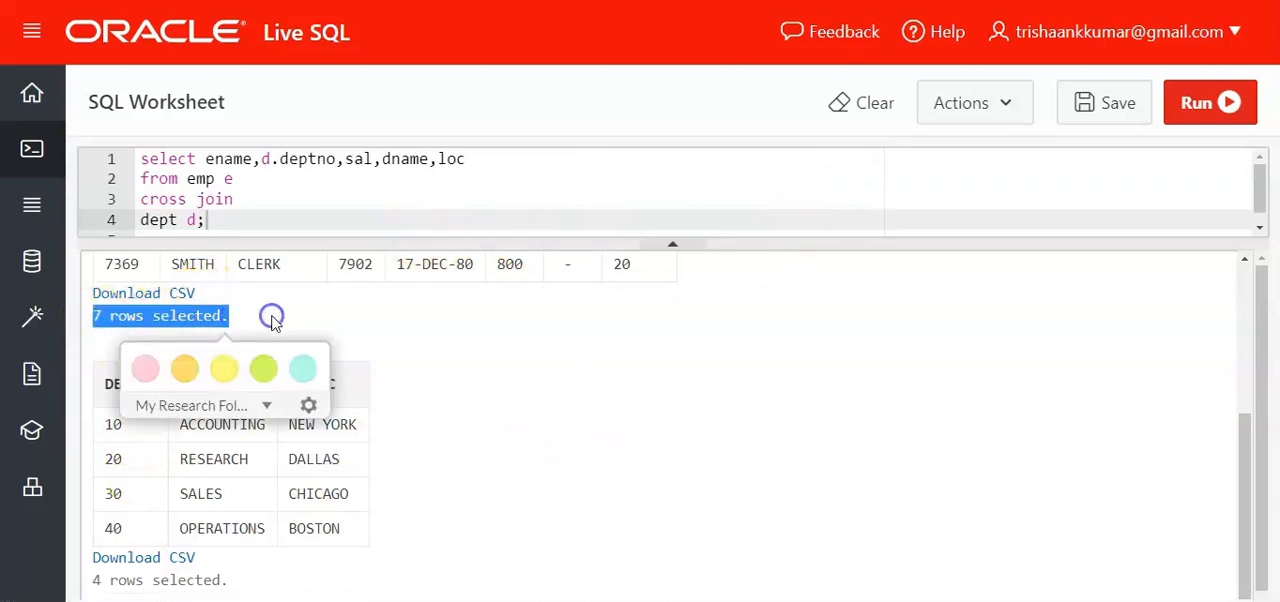
# - Run the emp-dept cross join query
pyautogui.click(625, 386)
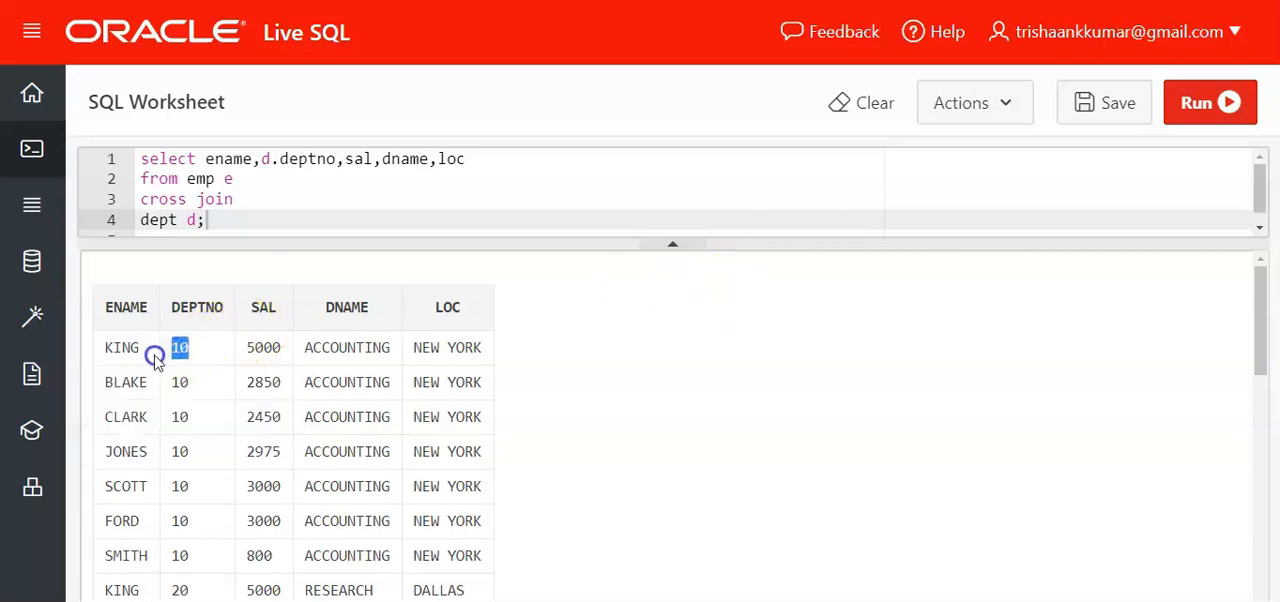
pyautogui.moveTo(530, 405)
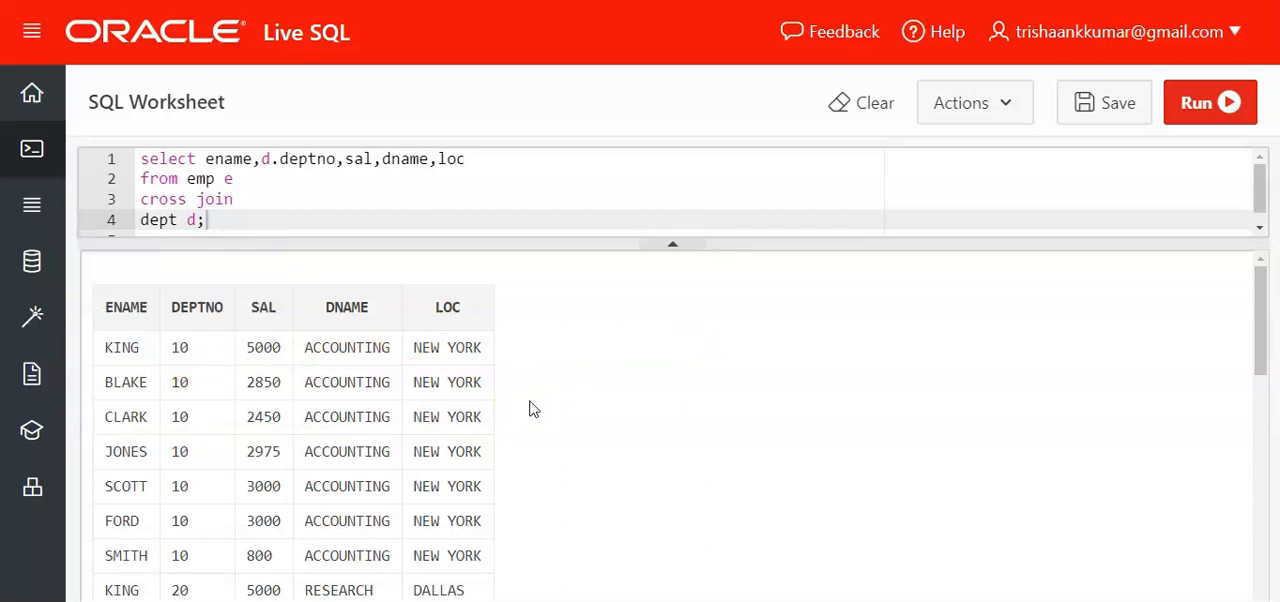
# - Add where loc='CHICAGO' and rerun, listing seven employees in SALES, CHICAGO
pyautogui.press('Return')
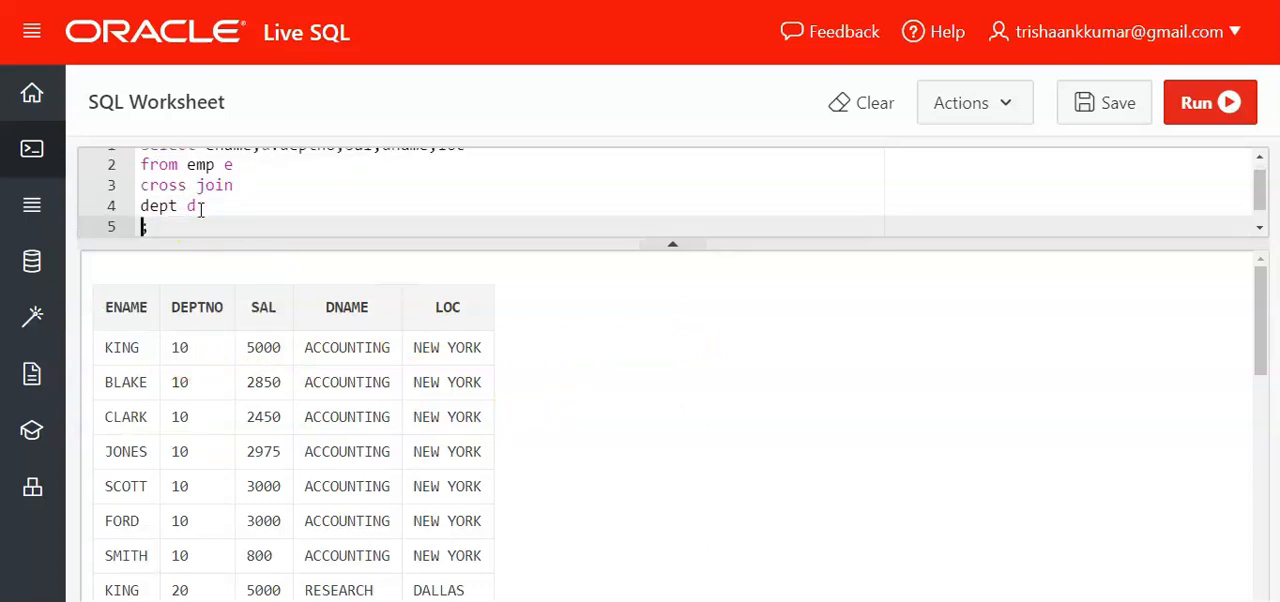
pyautogui.write('where loc')
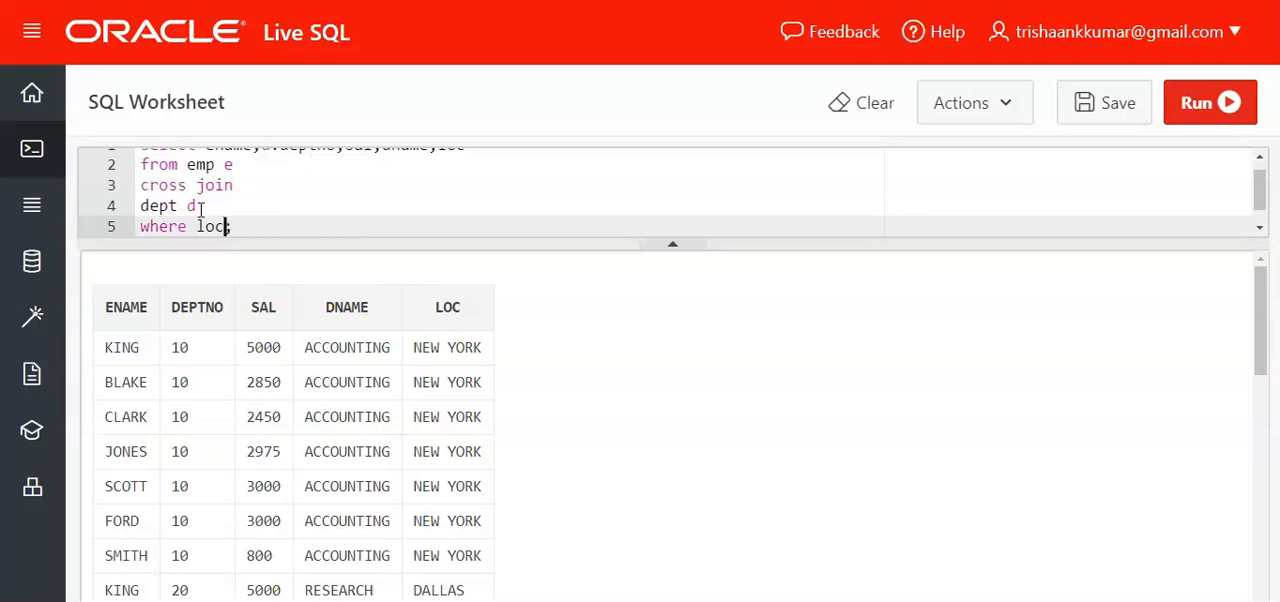
pyautogui.write("='CHICA")
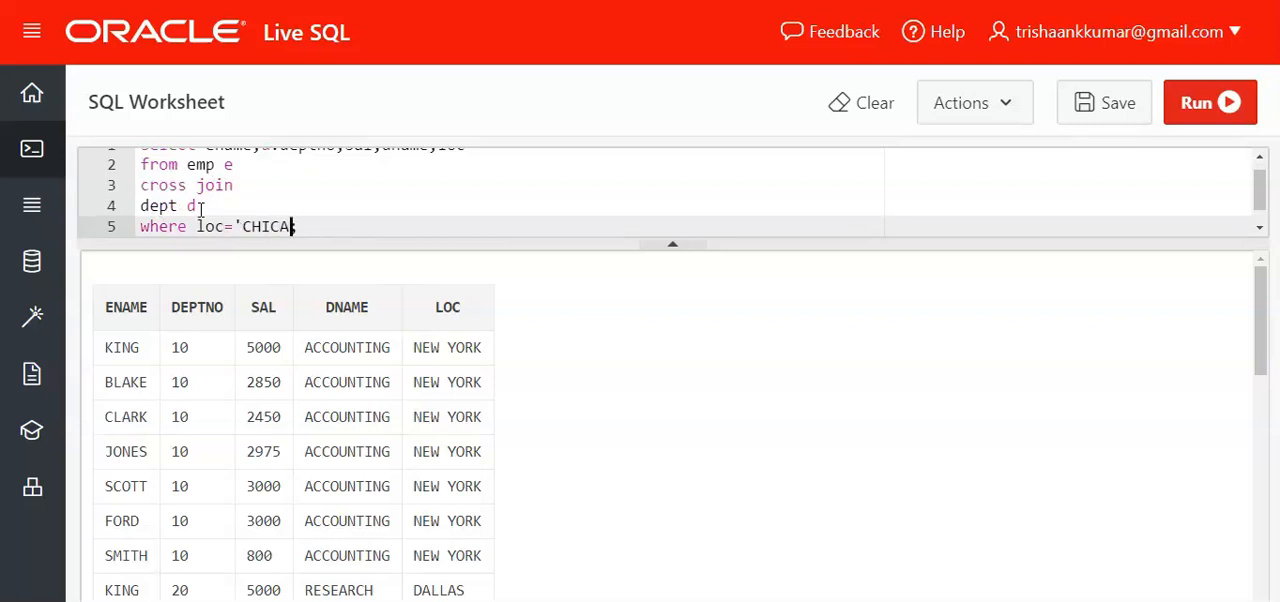
pyautogui.click(1210, 102)
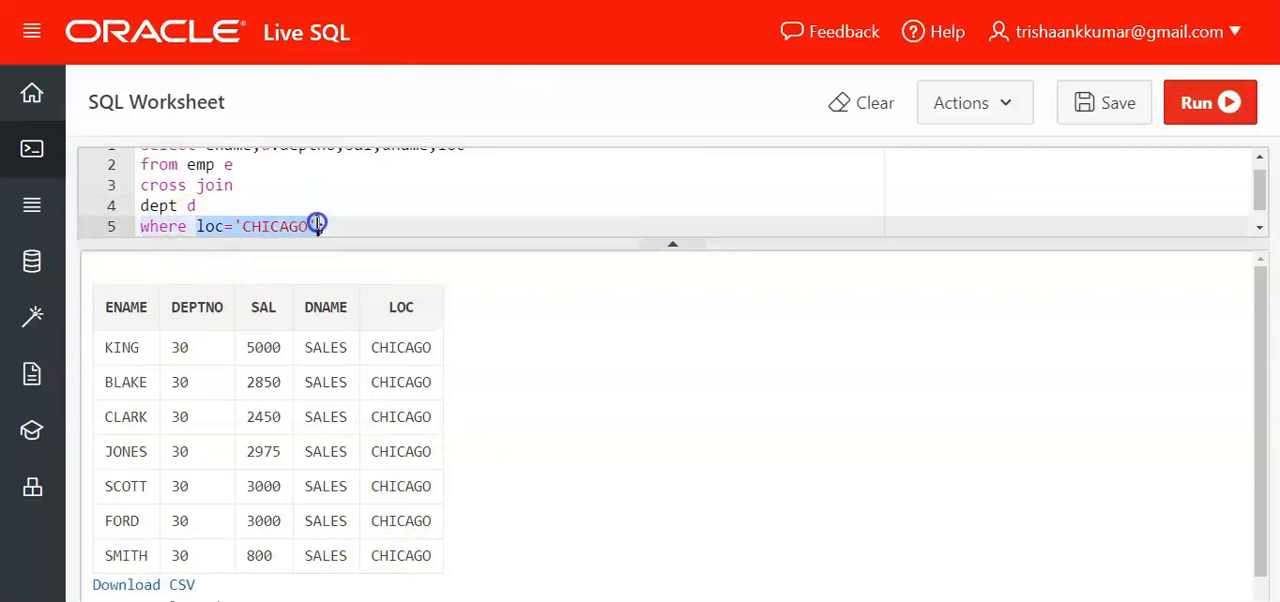
pyautogui.write(';')
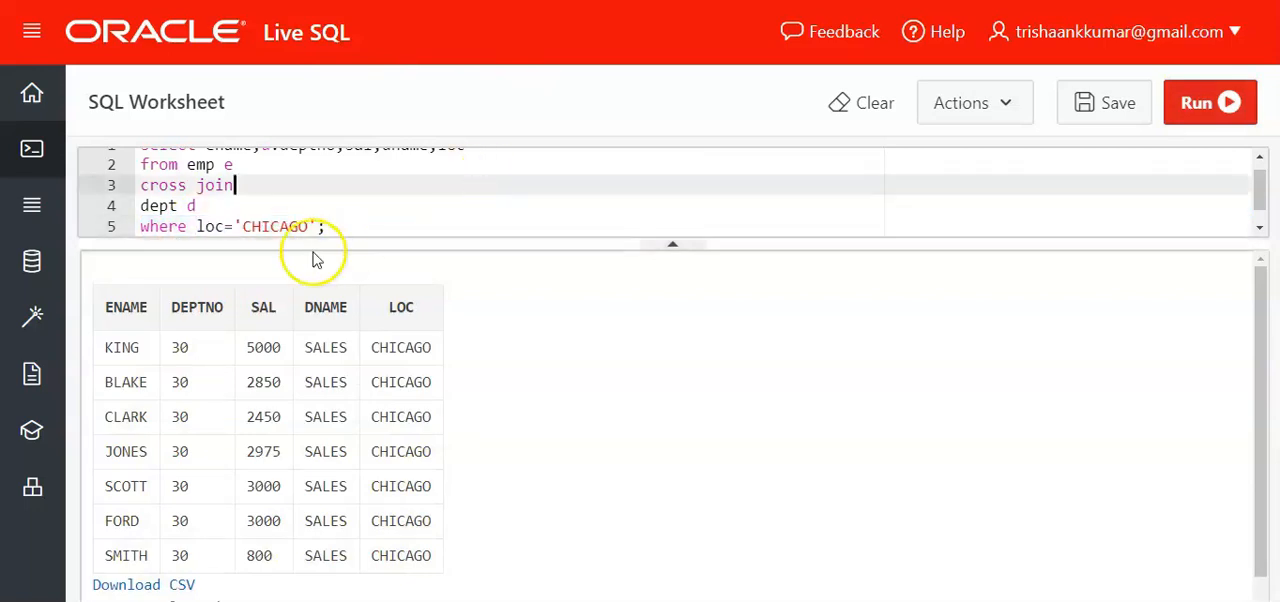
pyautogui.click(330, 225)
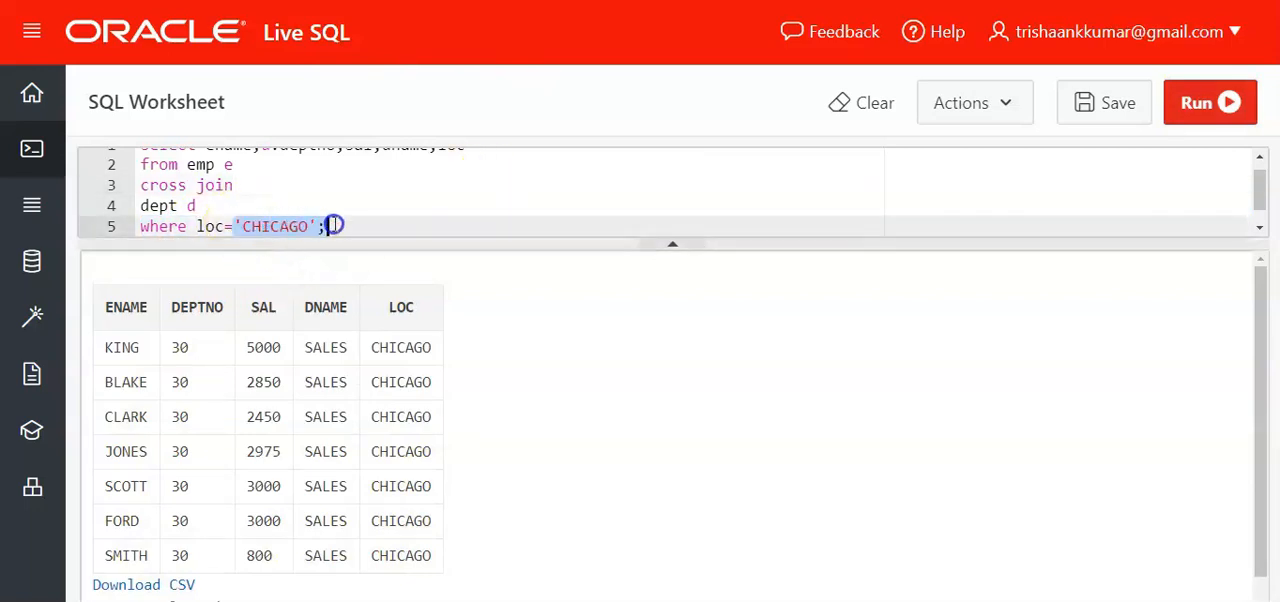
pyautogui.moveTo(487, 291)
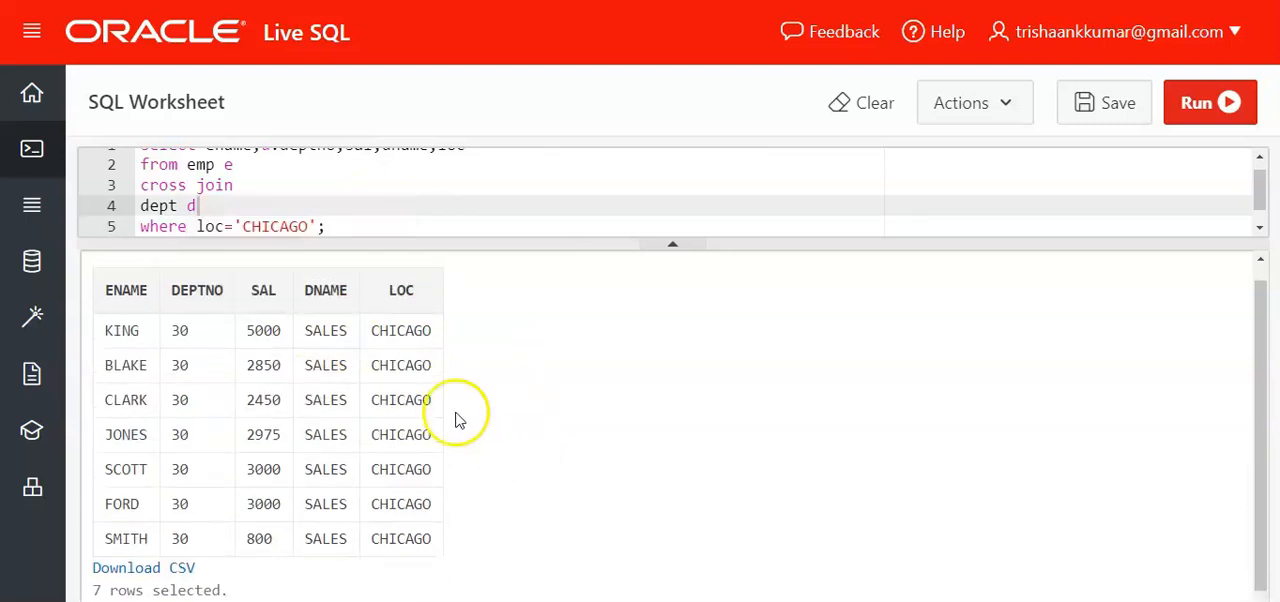
pyautogui.click(210, 382)
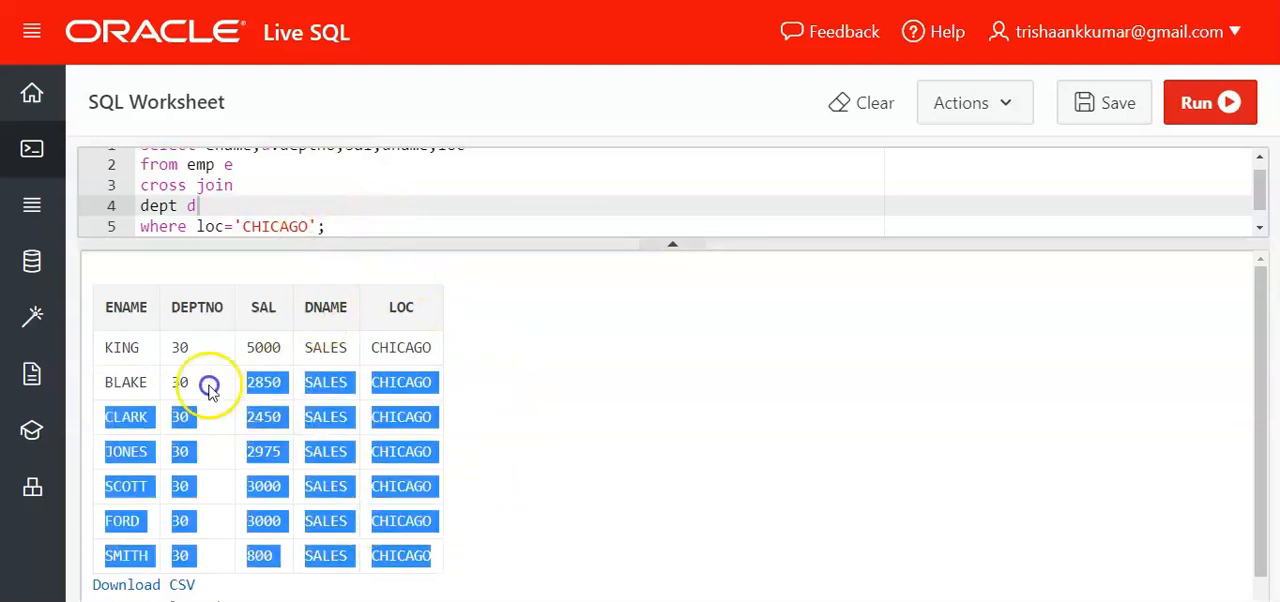
pyautogui.click(517, 448)
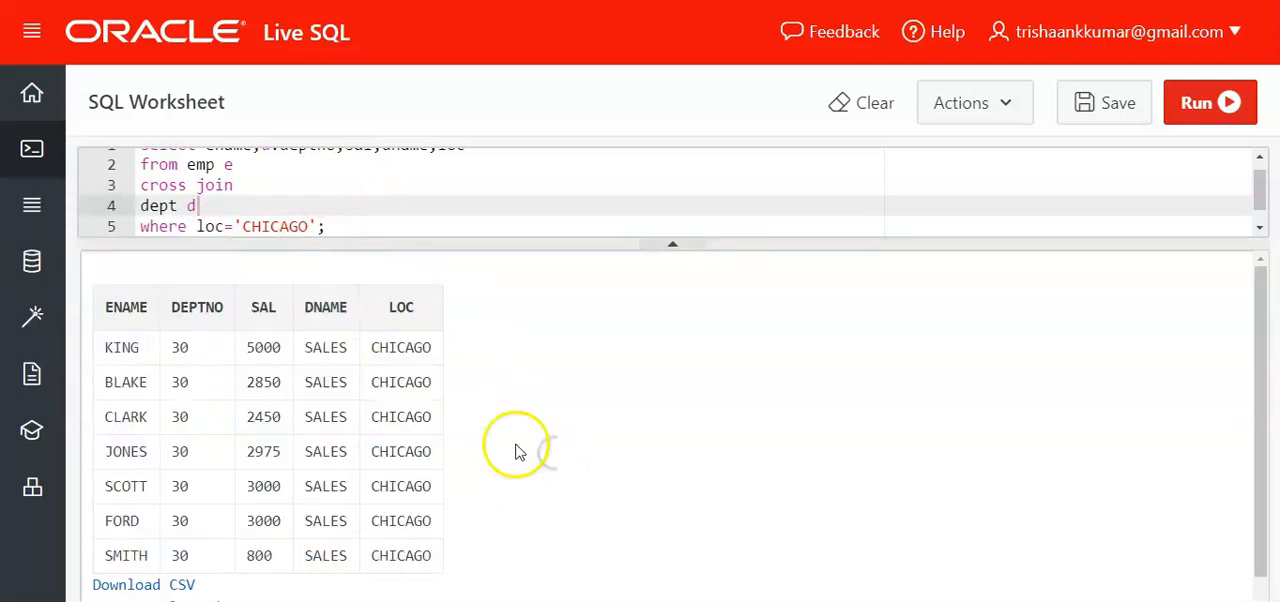
pyautogui.moveTo(463, 192)
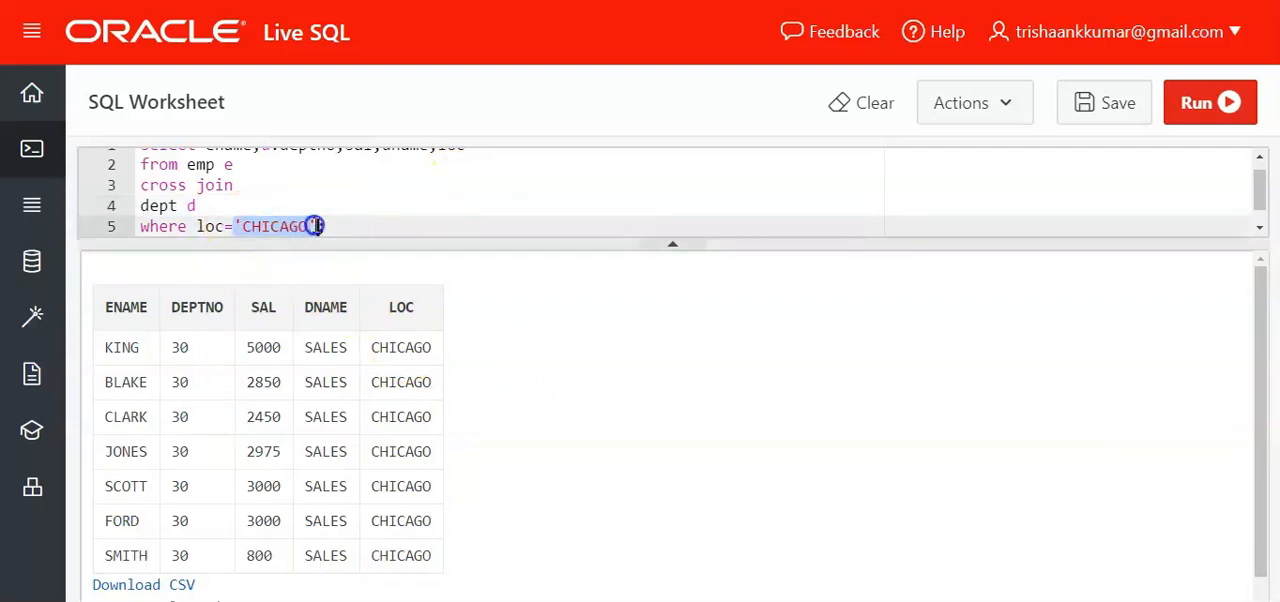
# - Replace the condition with where d.deptno=50 and run it, getting no data found
pyautogui.write(';')
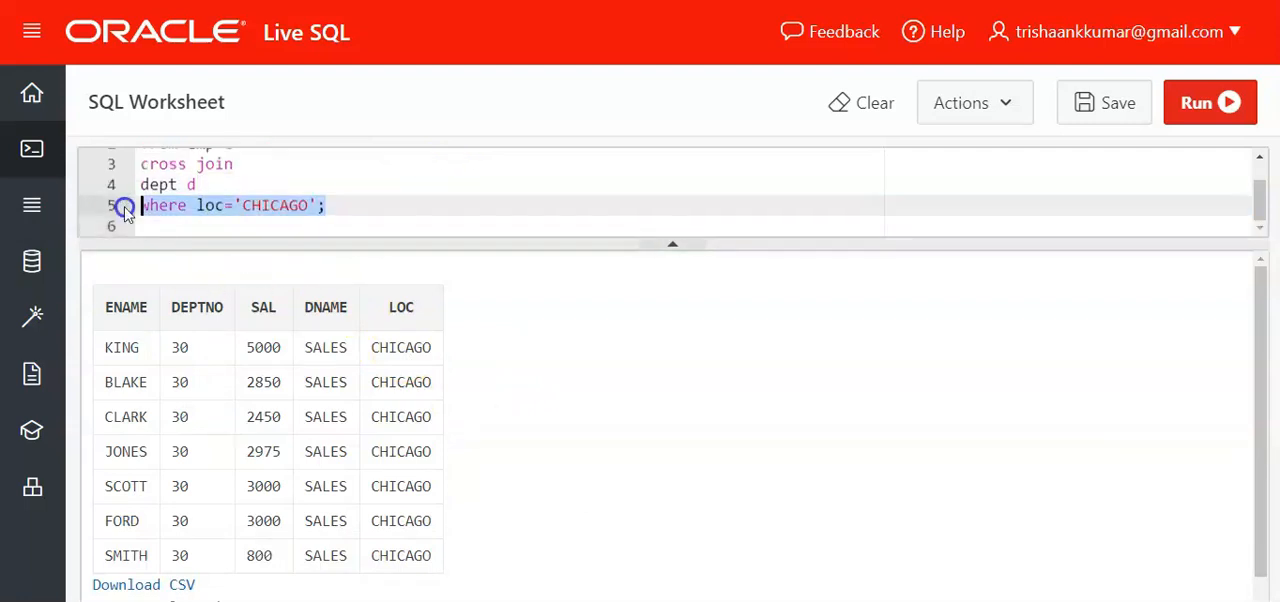
pyautogui.scroll(3)
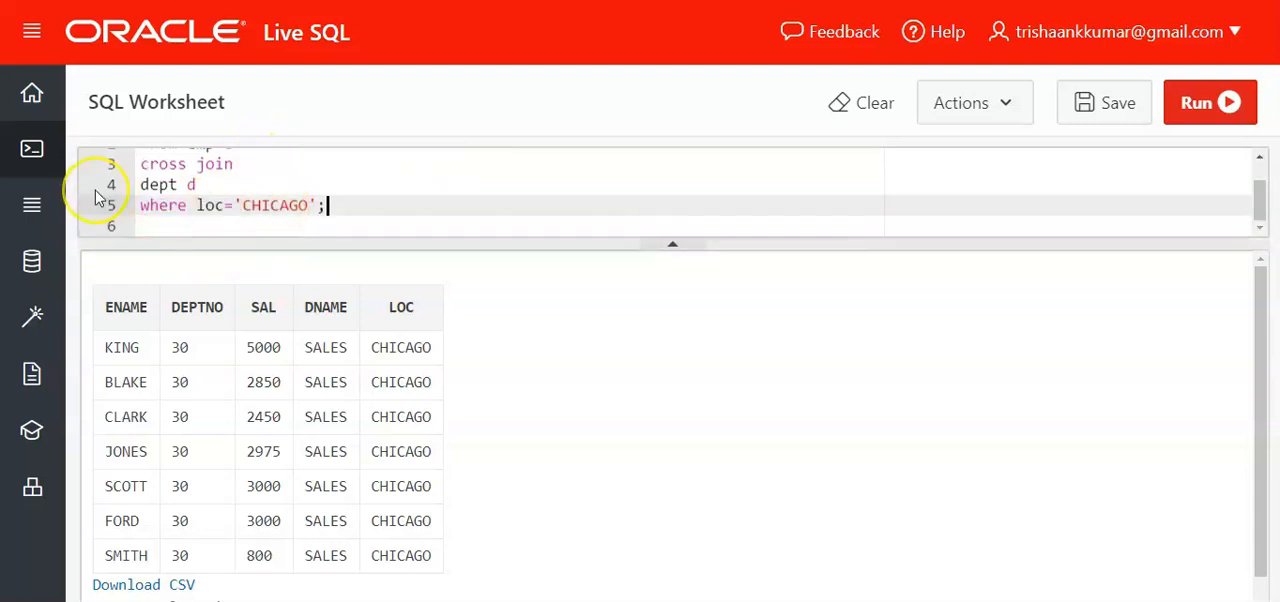
pyautogui.moveTo(97, 190)
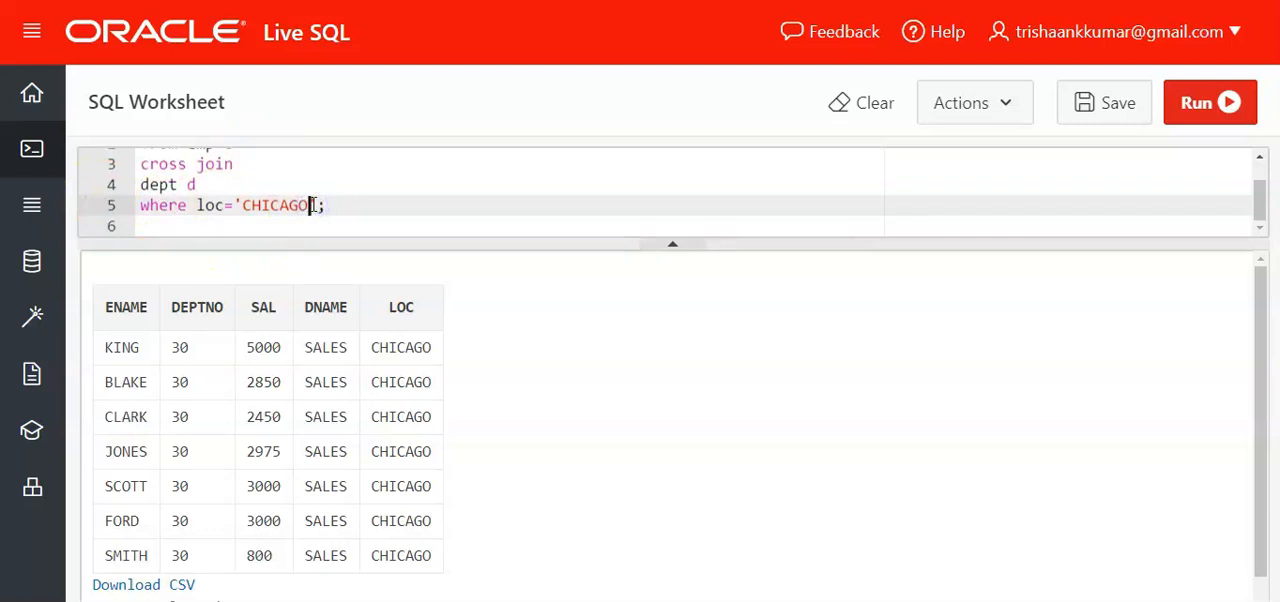
pyautogui.write("deptn';")
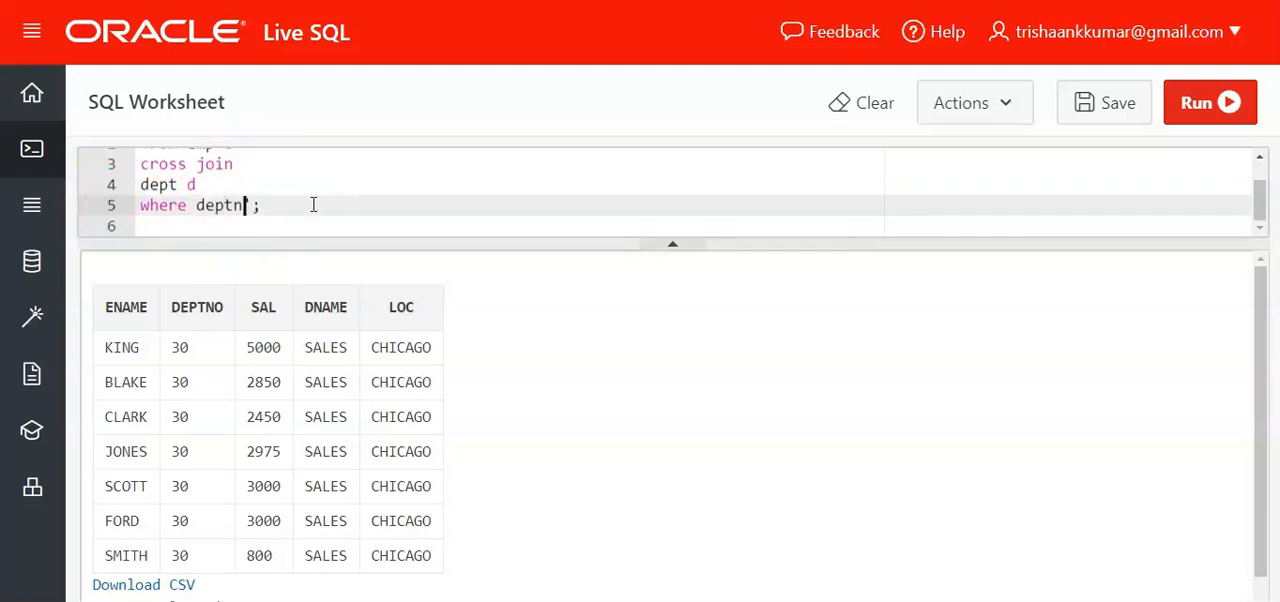
pyautogui.write('o=50')
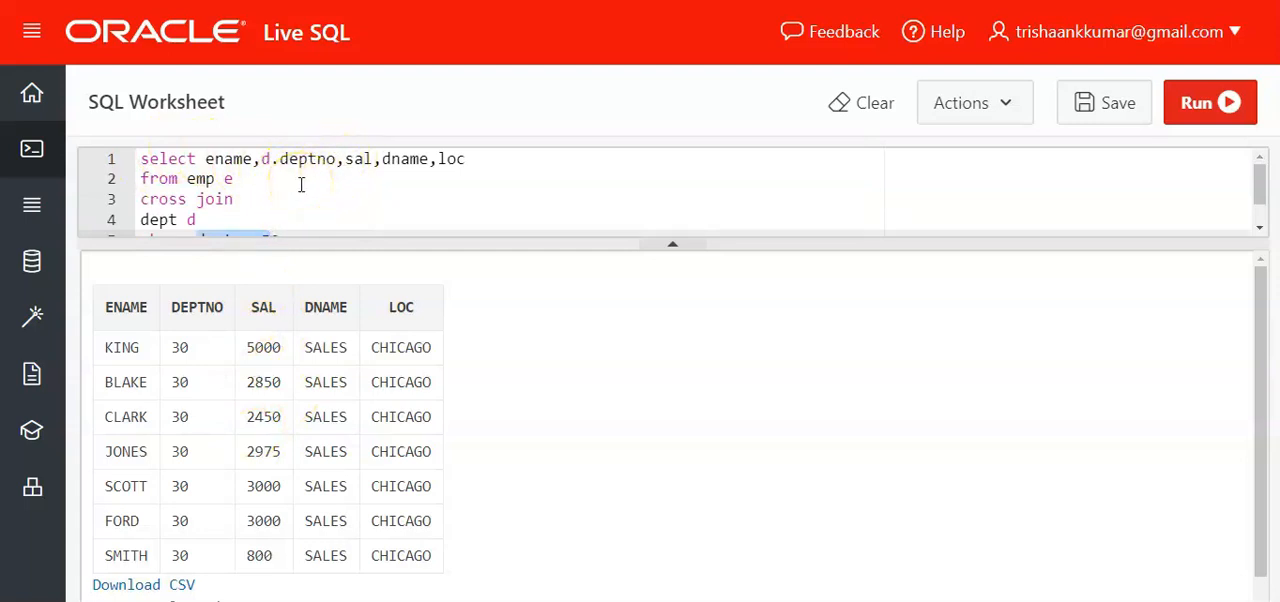
pyautogui.moveTo(415, 97)
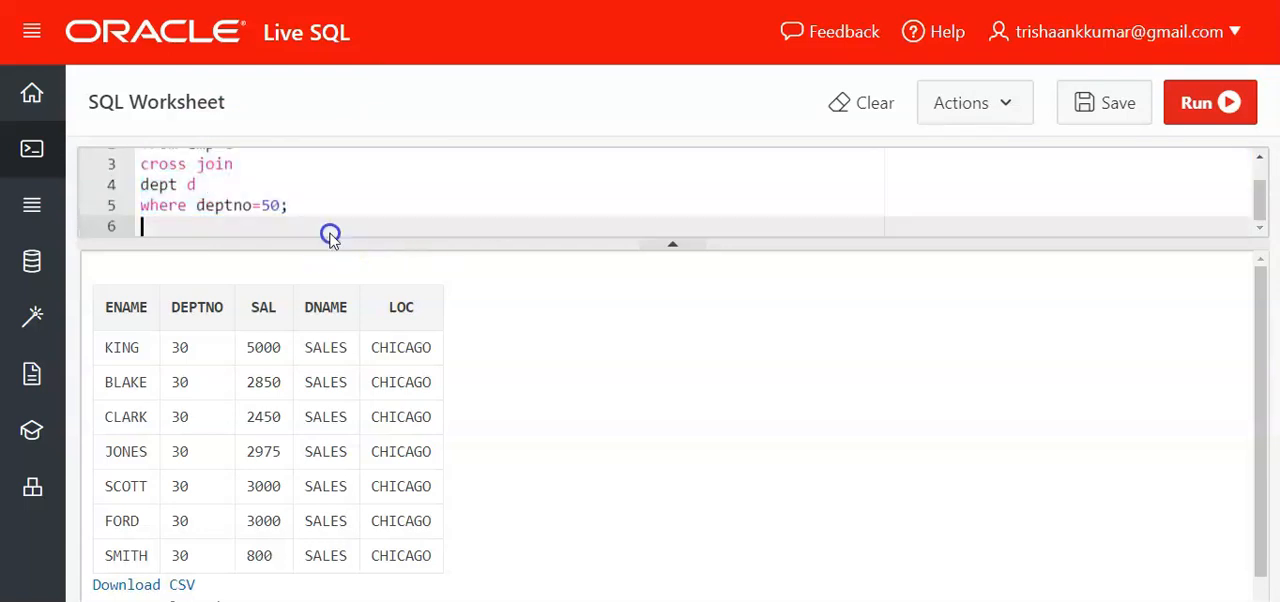
pyautogui.click(200, 205)
pyautogui.write('d.')
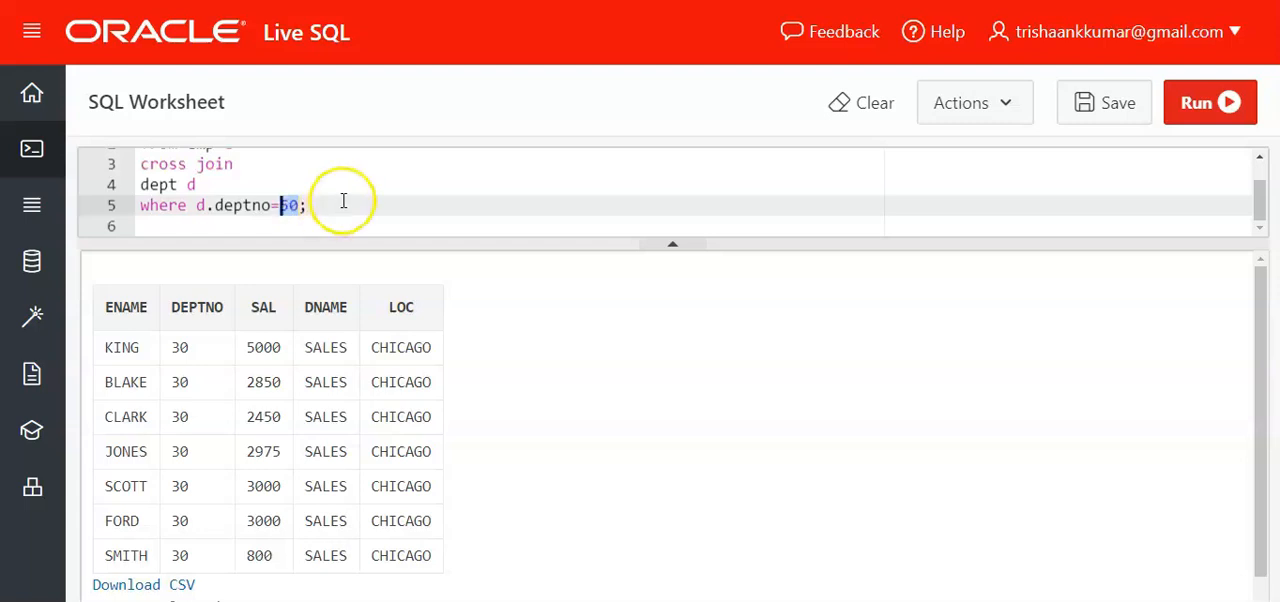
pyautogui.scroll(3)
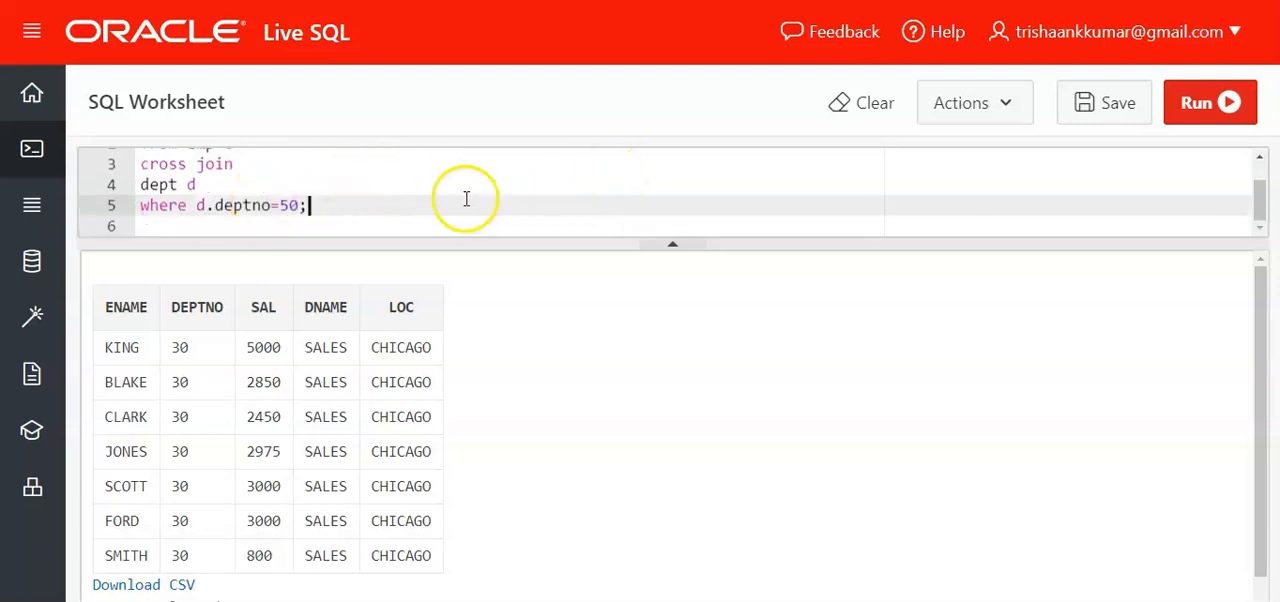
pyautogui.moveTo(432, 218)
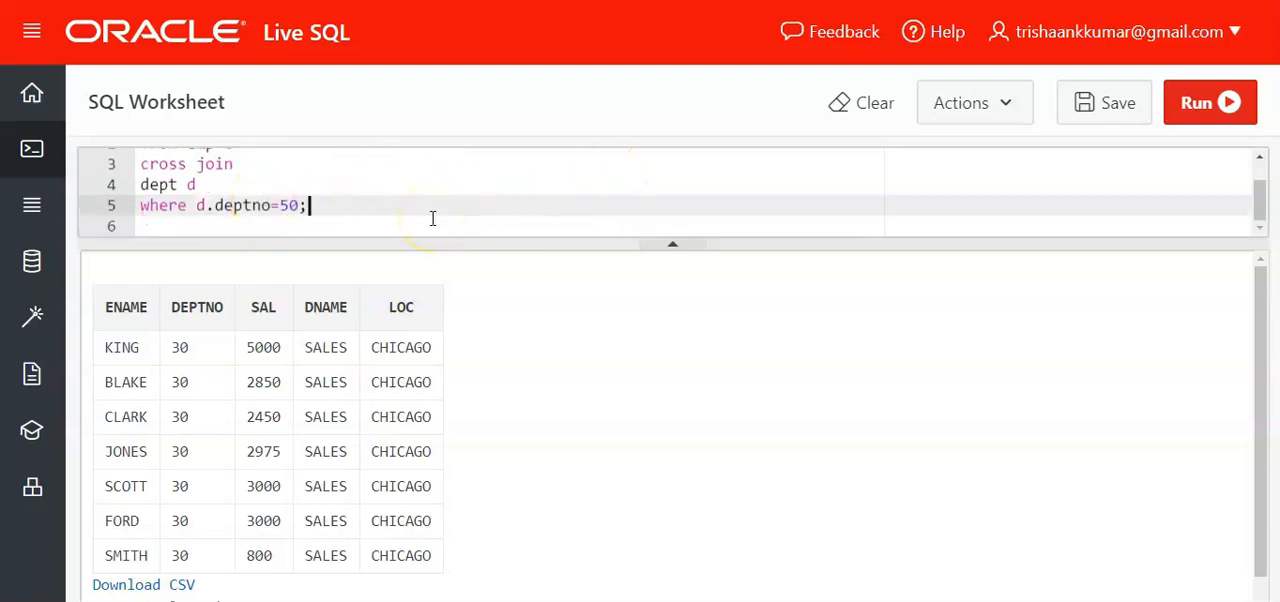
pyautogui.click(1209, 102)
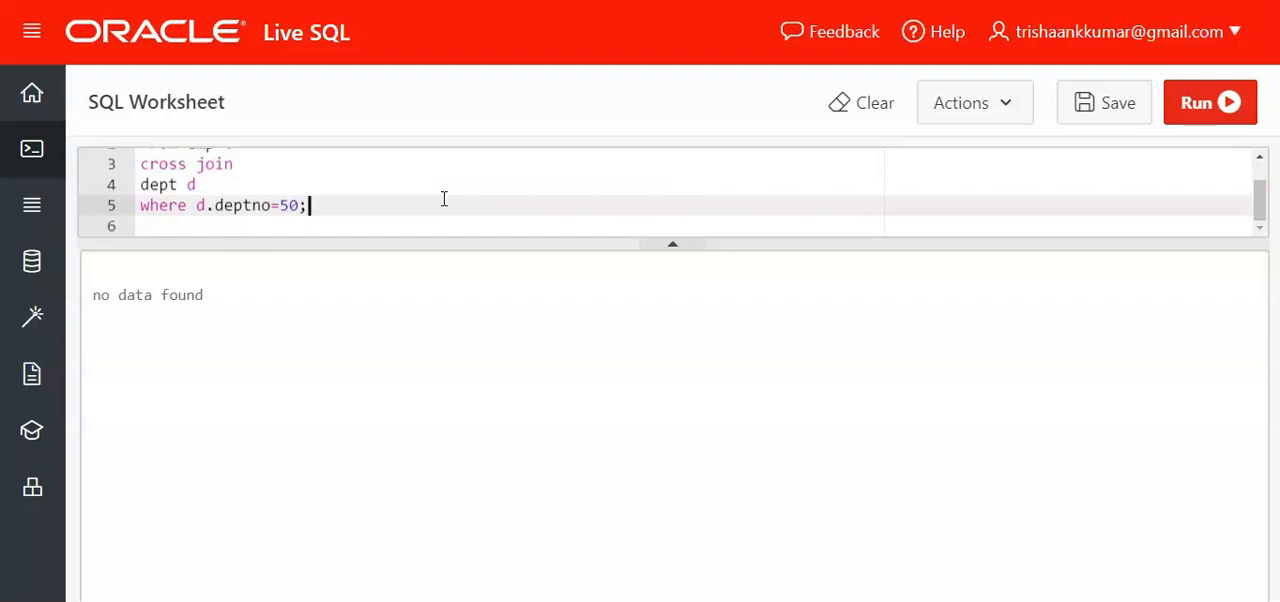